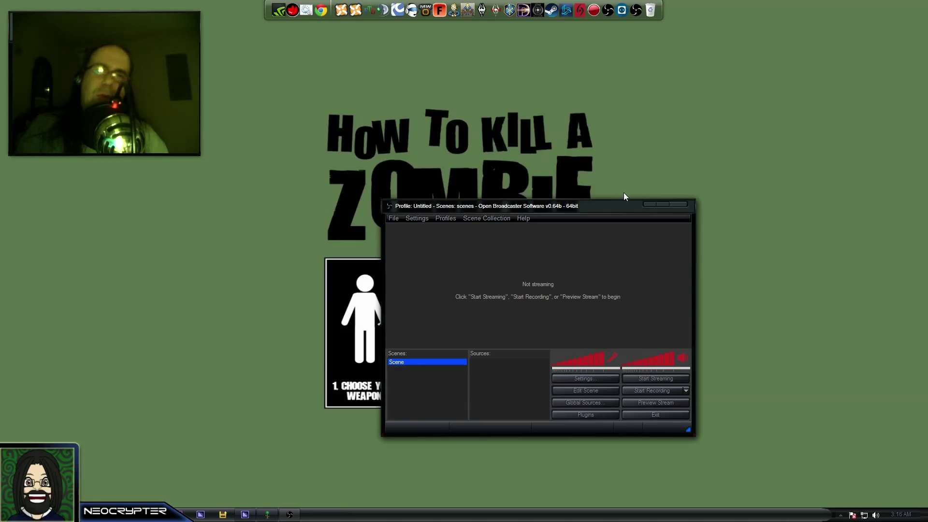
{"action": "mouse_move", "coordinate": [545, 269]}
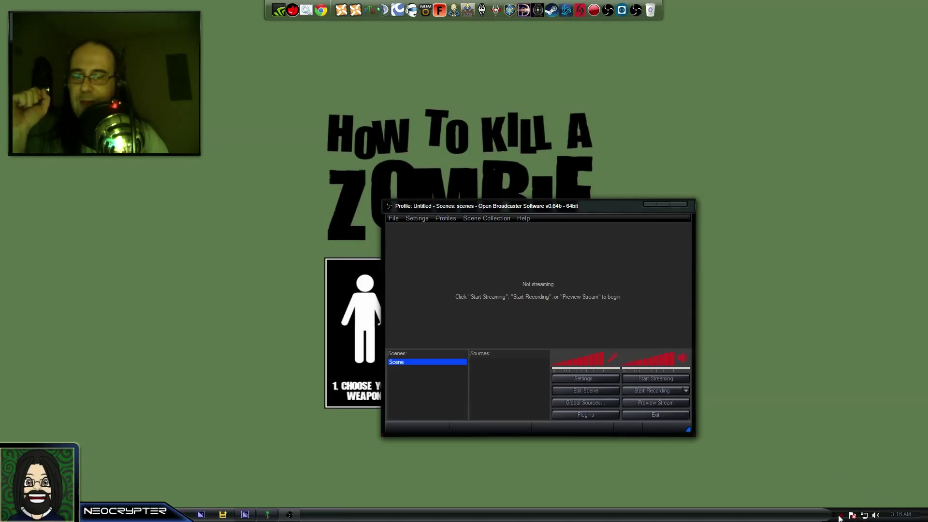
Reposition the OBS window and go to the Encoding settings page
{"action": "left_click", "coordinate": [840, 514]}
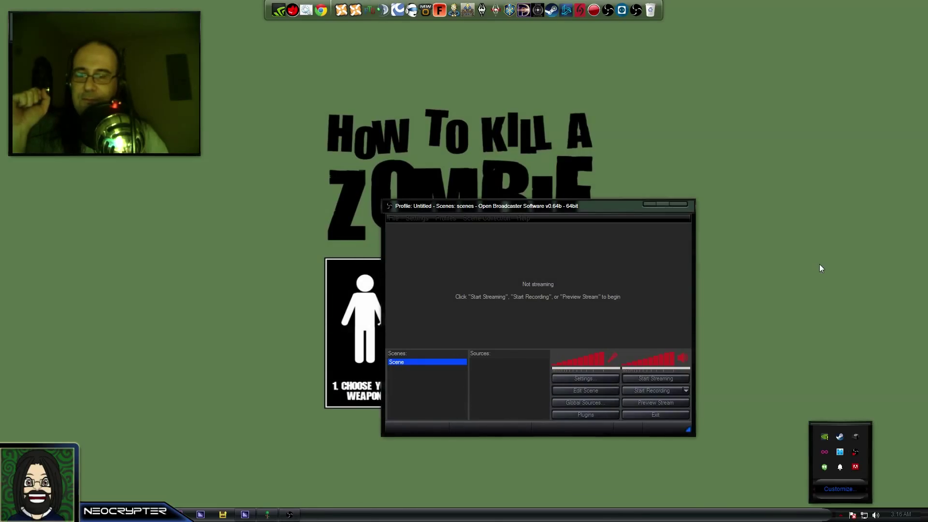
{"action": "mouse_move", "coordinate": [754, 438]}
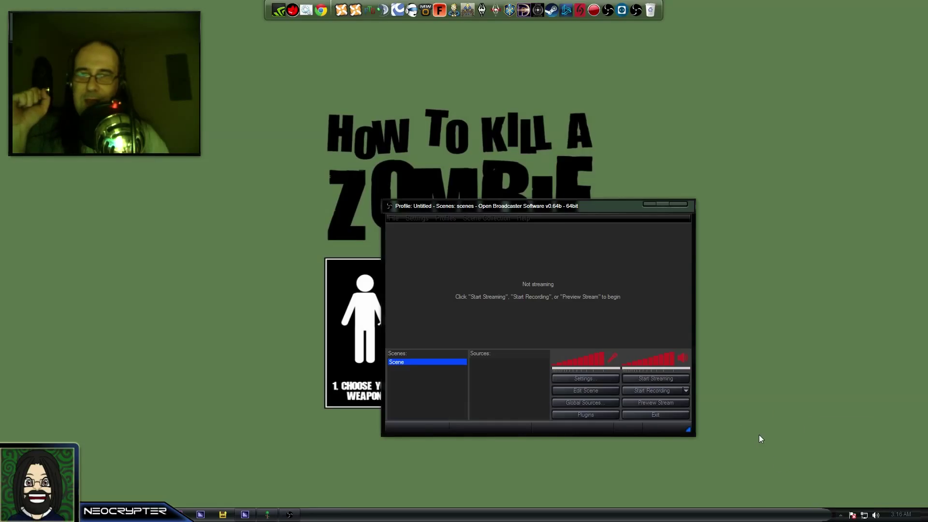
{"action": "mouse_move", "coordinate": [746, 364]}
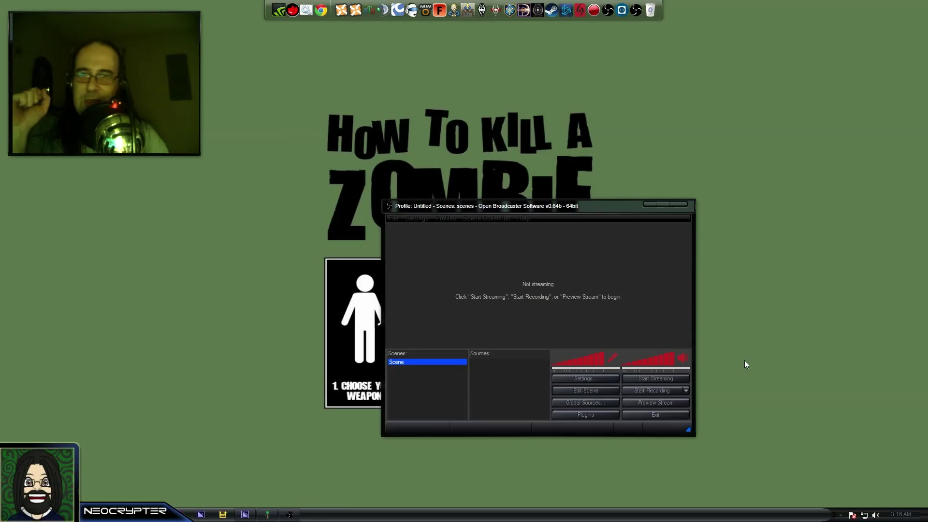
{"action": "mouse_move", "coordinate": [730, 312]}
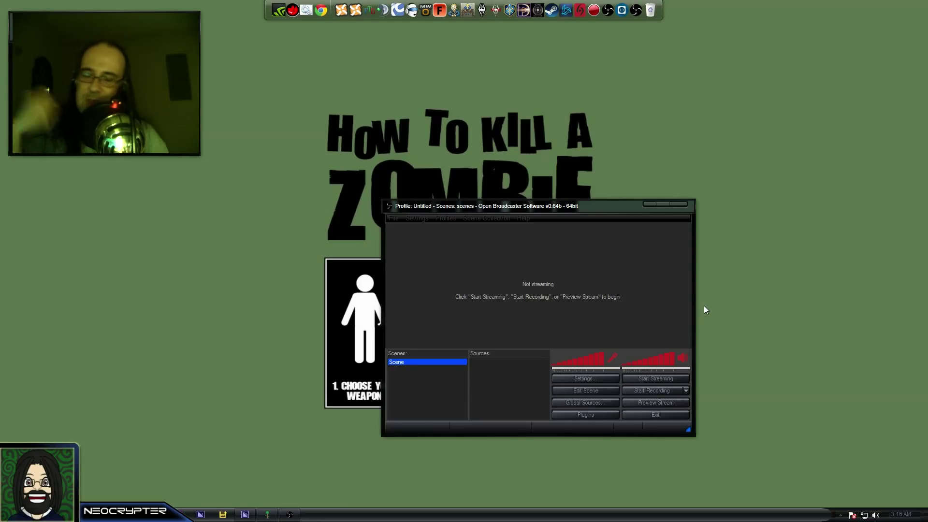
{"action": "mouse_move", "coordinate": [817, 190]}
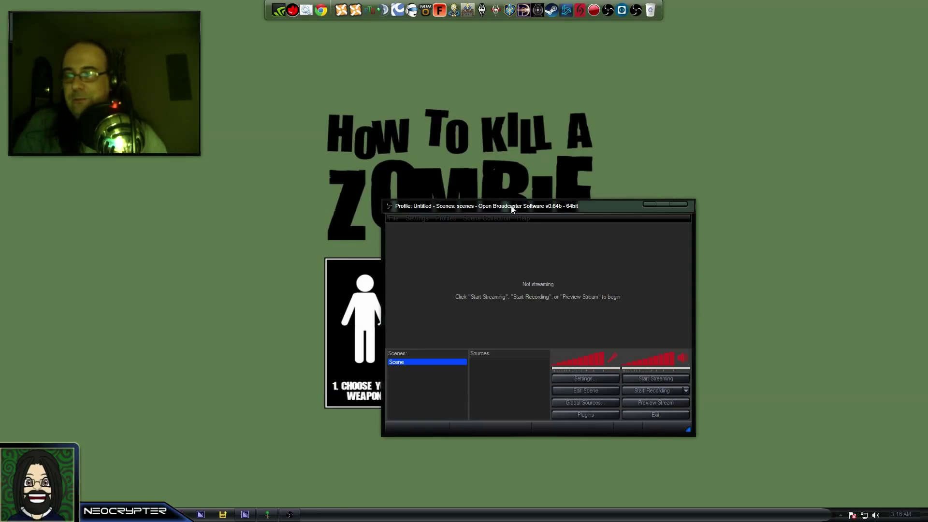
{"action": "left_click_drag", "start_coordinate": [483, 205], "coordinate": [554, 172]}
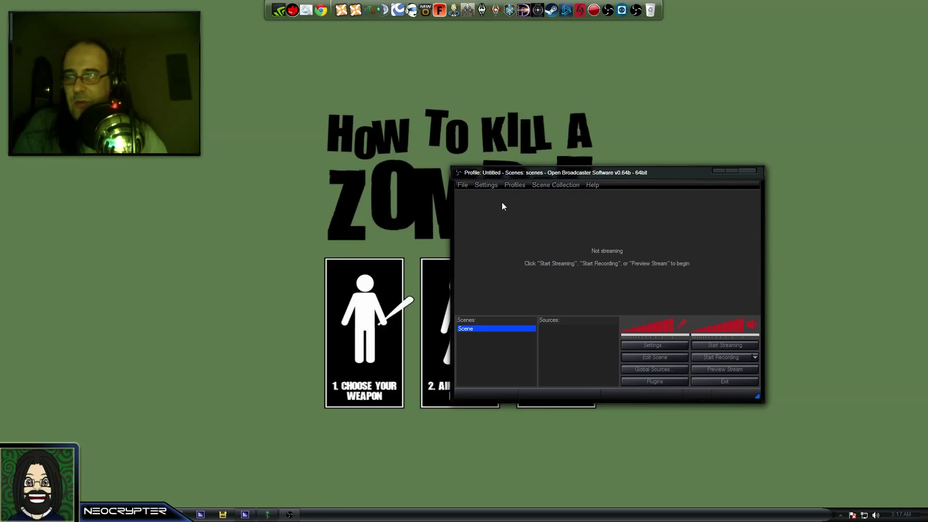
{"action": "left_click", "coordinate": [485, 185]}
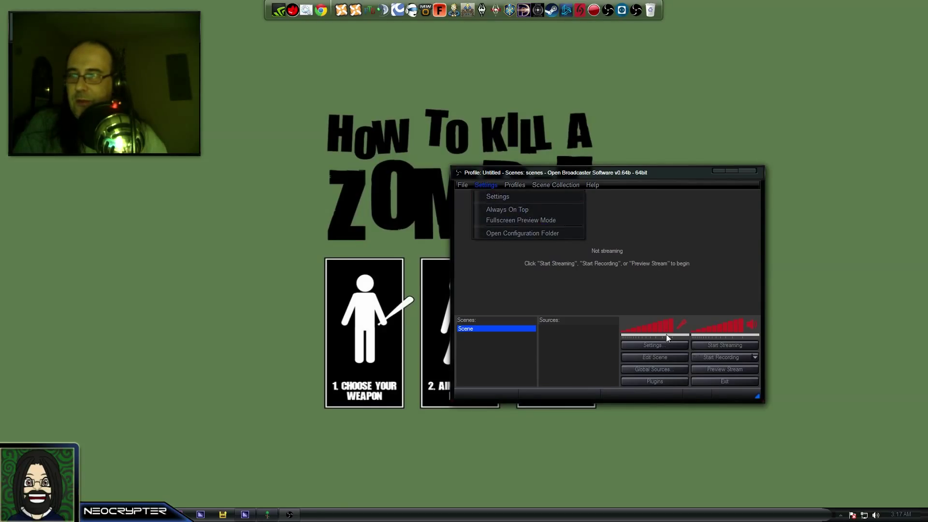
{"action": "left_click", "coordinate": [497, 196]}
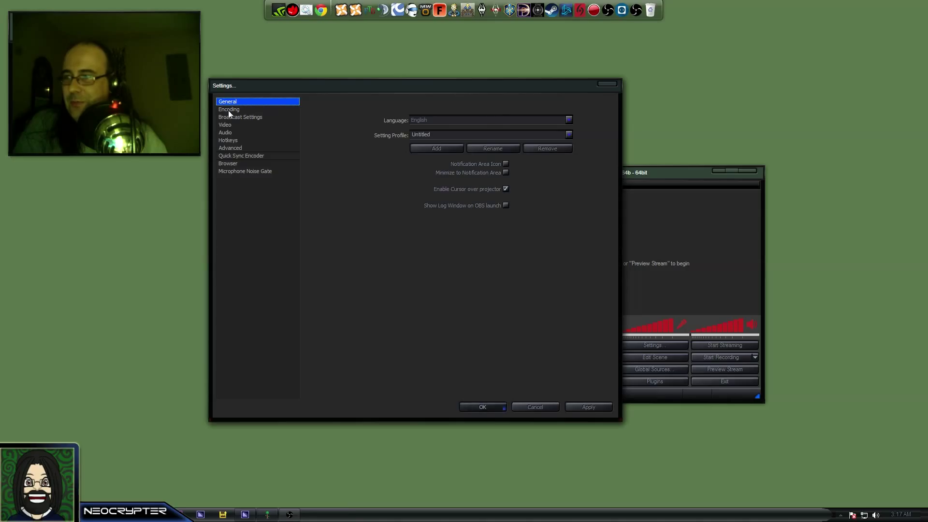
{"action": "left_click", "coordinate": [229, 110]}
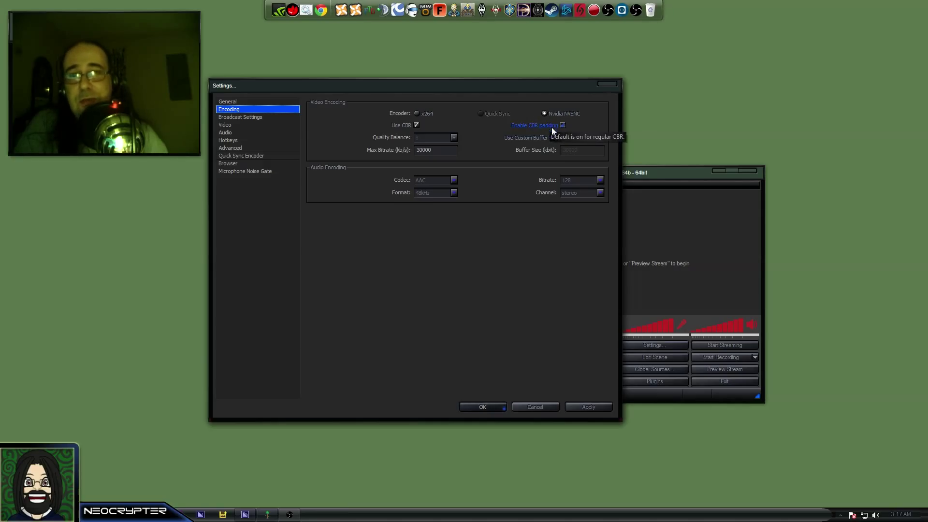
{"action": "mouse_move", "coordinate": [543, 114]}
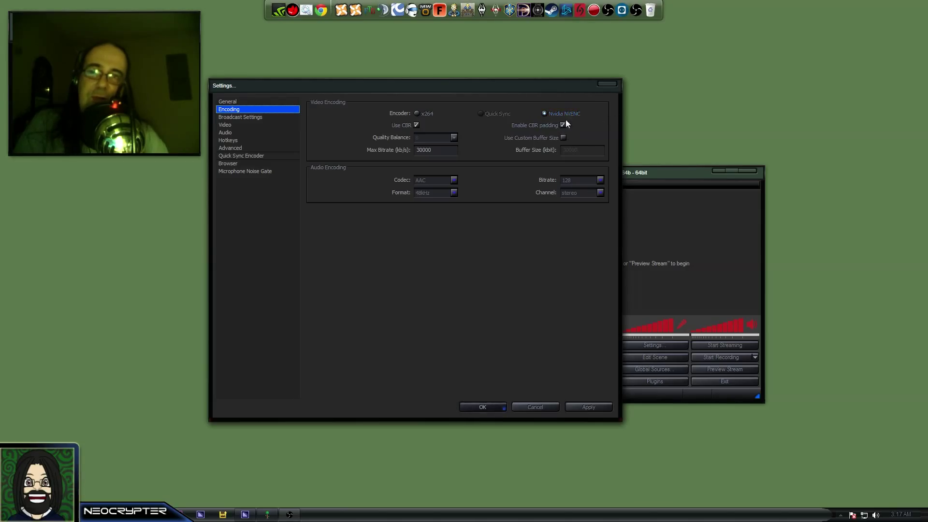
{"action": "mouse_move", "coordinate": [533, 124]}
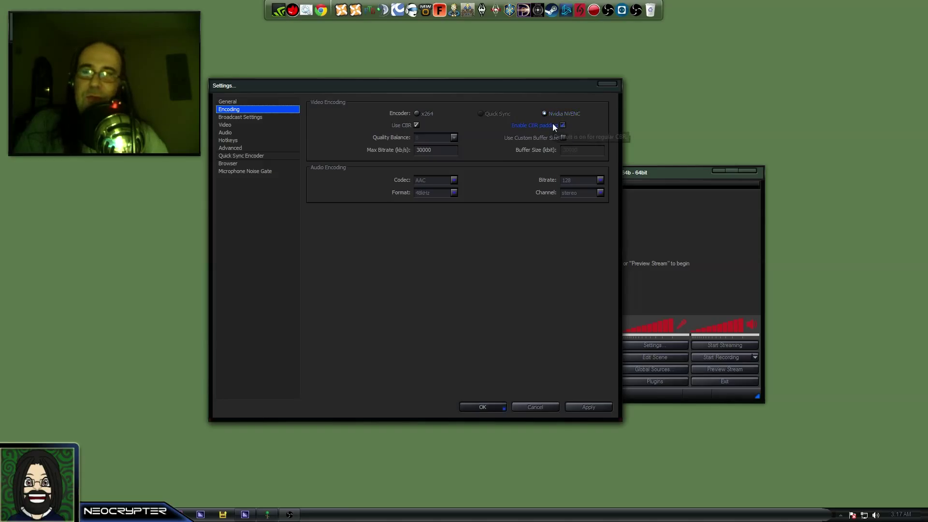
{"action": "mouse_move", "coordinate": [561, 125]}
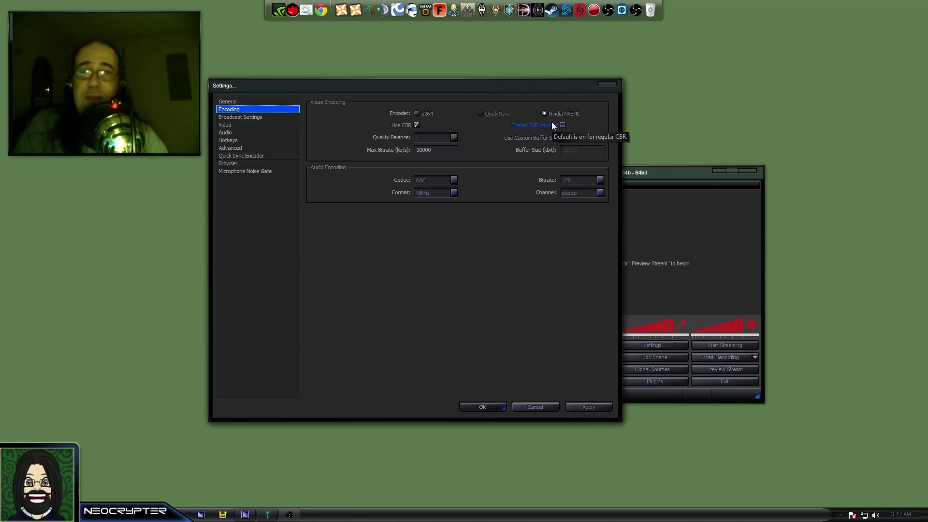
{"action": "mouse_move", "coordinate": [602, 110]}
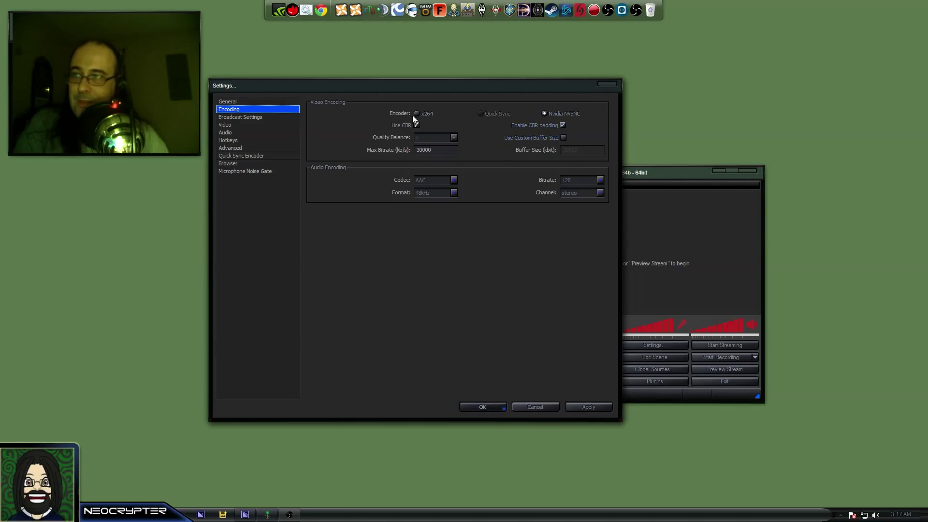
Turn off CBR, enable a custom buffer size, and select the Max Bitrate value
{"action": "left_click", "coordinate": [417, 125]}
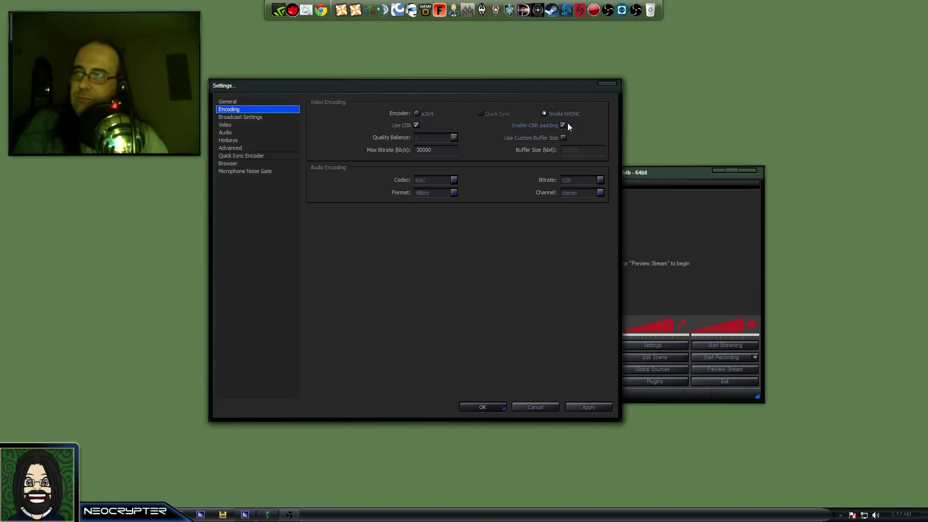
{"action": "left_click", "coordinate": [416, 125]}
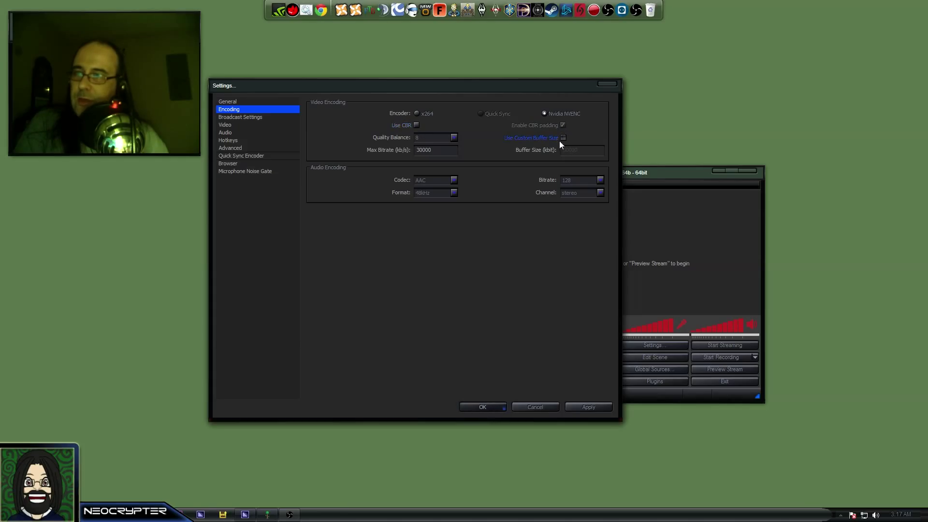
{"action": "left_click", "coordinate": [562, 138]}
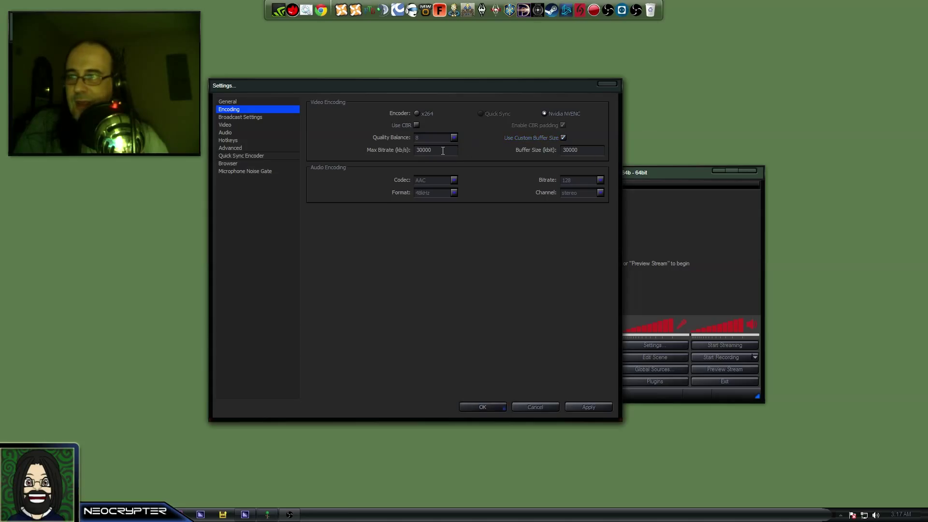
{"action": "triple_click", "coordinate": [435, 150]}
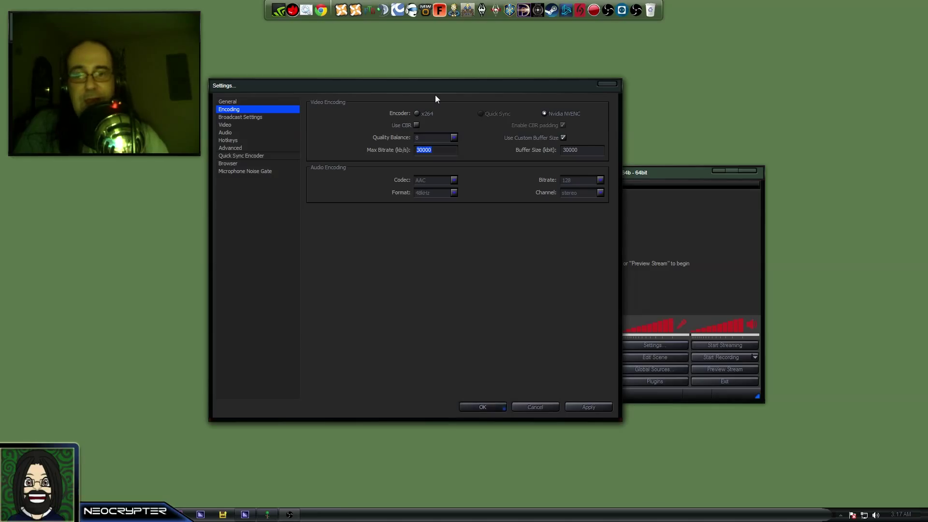
{"action": "mouse_move", "coordinate": [450, 113]}
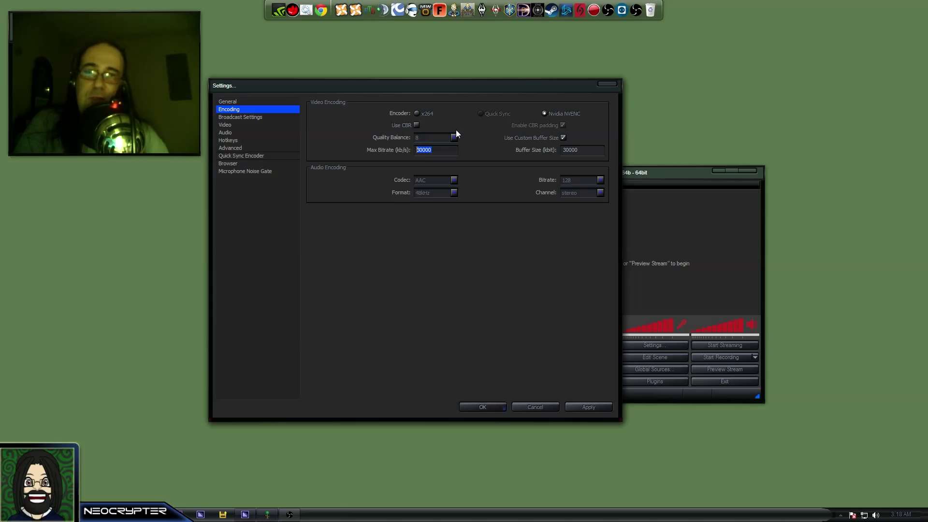
{"action": "mouse_move", "coordinate": [459, 90]}
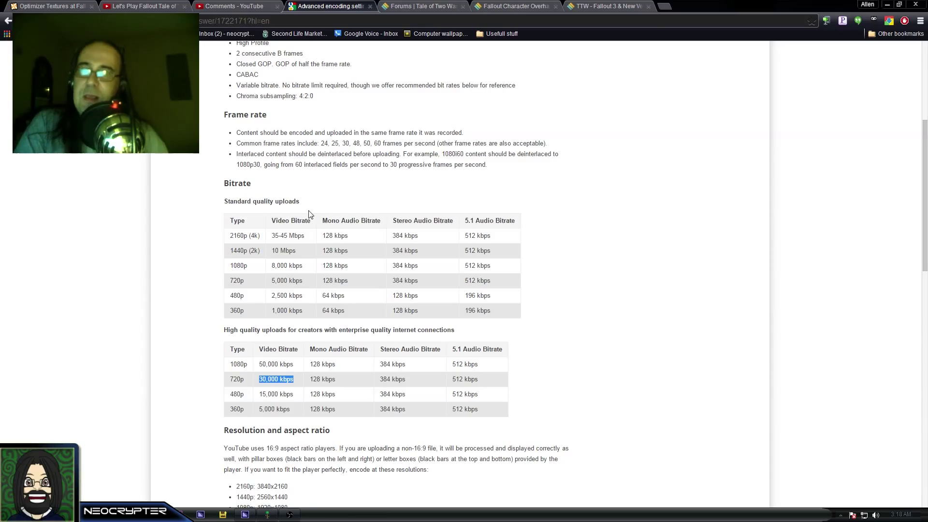
{"action": "mouse_move", "coordinate": [349, 184]}
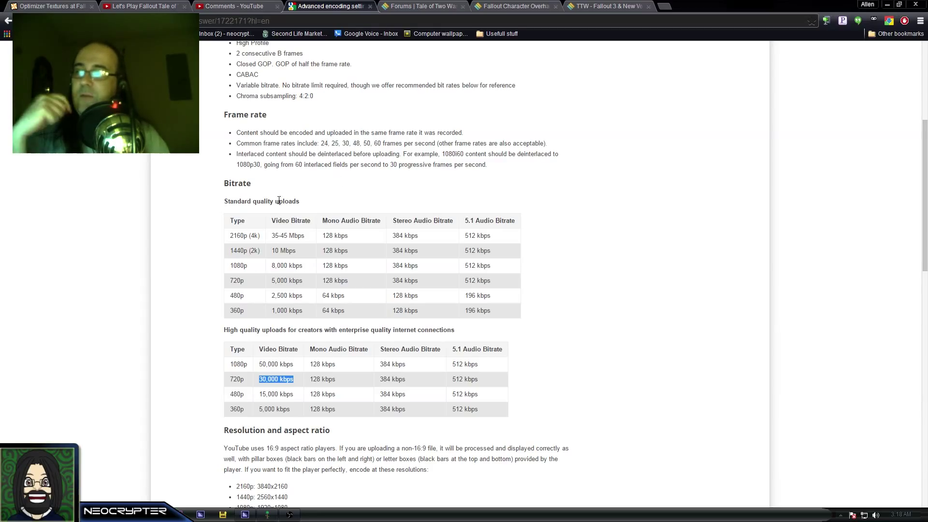
Scroll the YouTube Help bitrate table to the 720p high-quality 30,000 kbps row
{"action": "scroll", "scroll_direction": "down", "scroll_amount": 3}
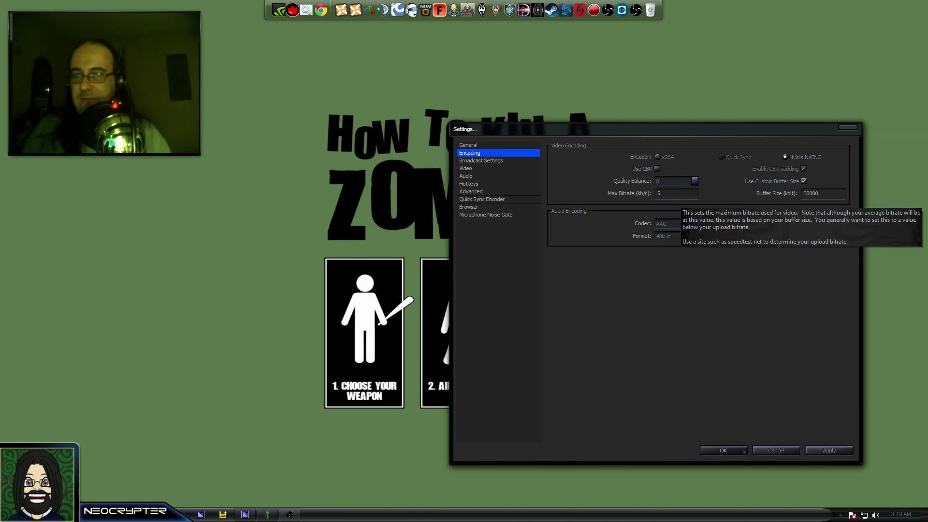
Enter 50000 as the maximum bitrate in kb/s
{"action": "type", "text": "0000"}
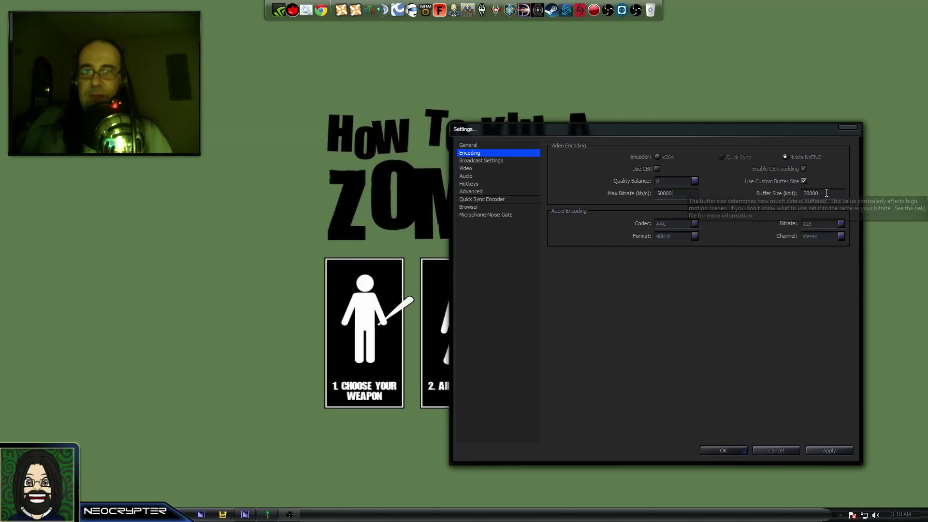
{"action": "mouse_move", "coordinate": [771, 181]}
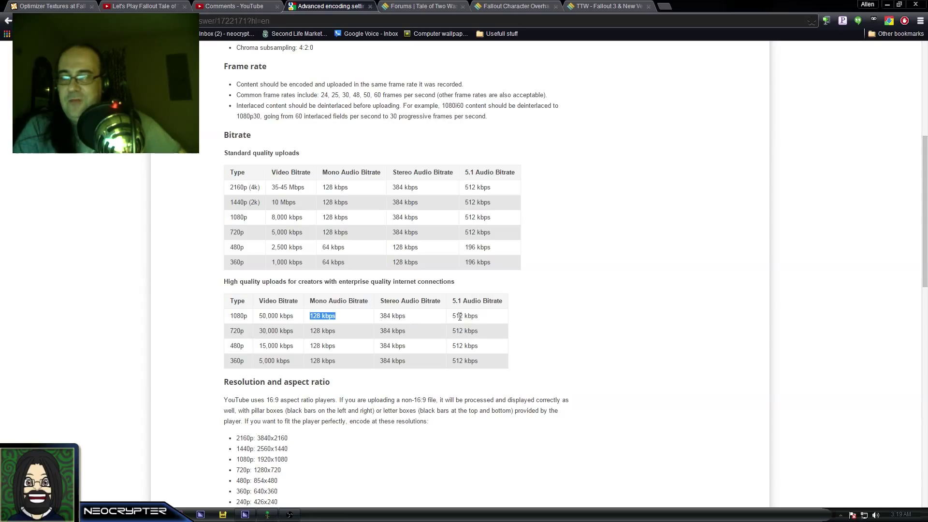
{"action": "mouse_move", "coordinate": [512, 250]}
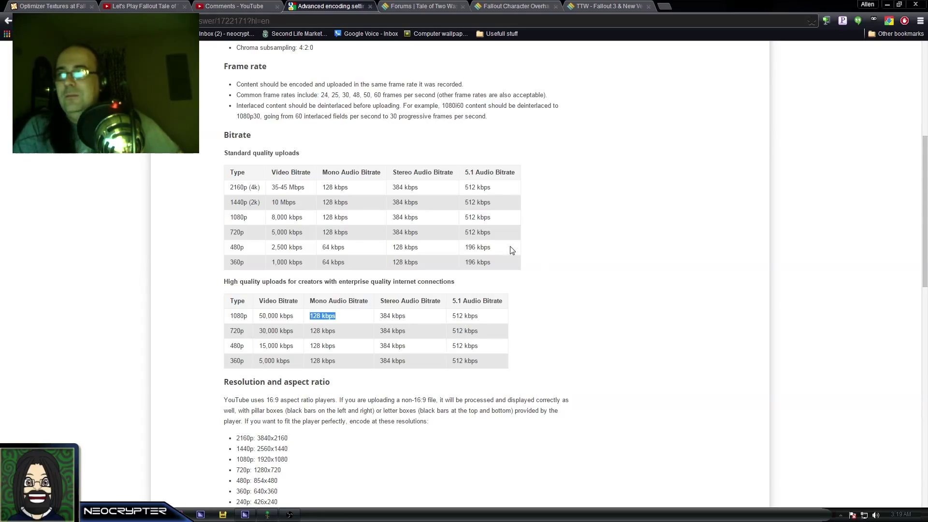
{"action": "mouse_move", "coordinate": [421, 102]}
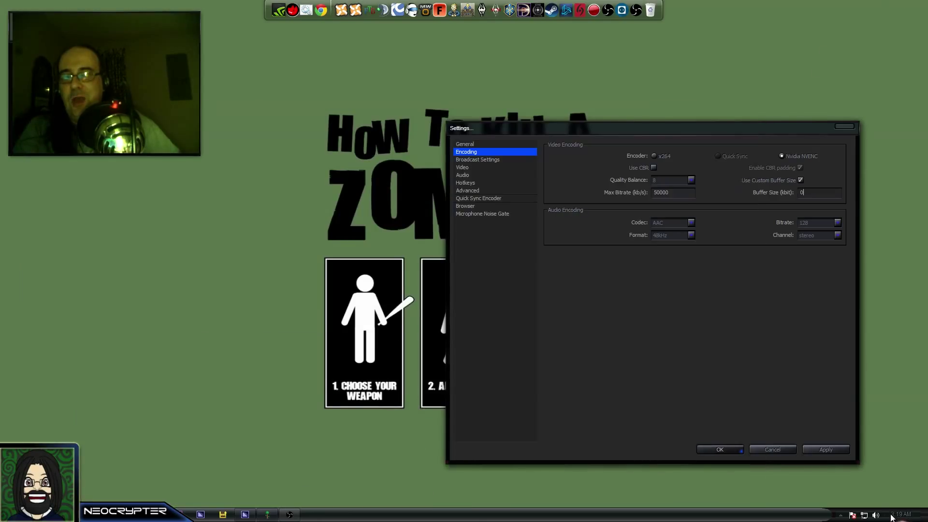
{"action": "right_click", "coordinate": [876, 516]}
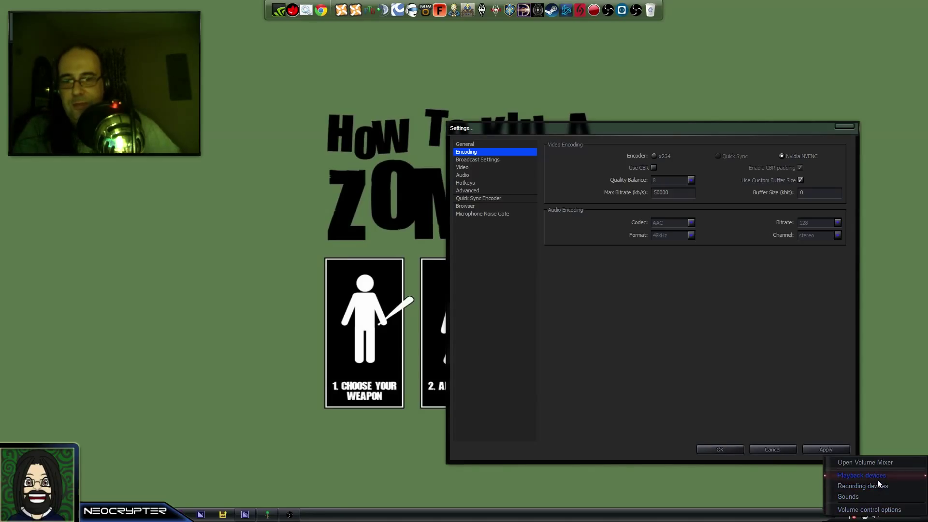
{"action": "left_click", "coordinate": [861, 474]}
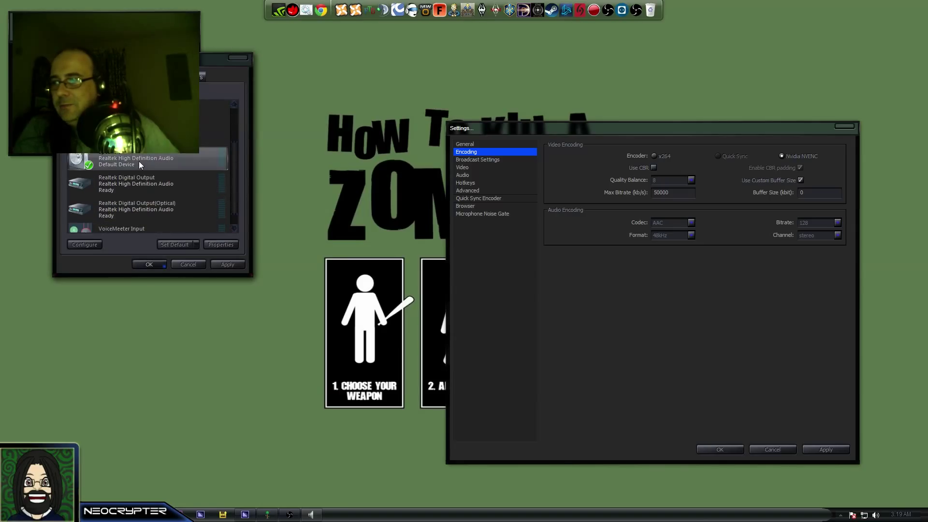
{"action": "left_click", "coordinate": [220, 245]}
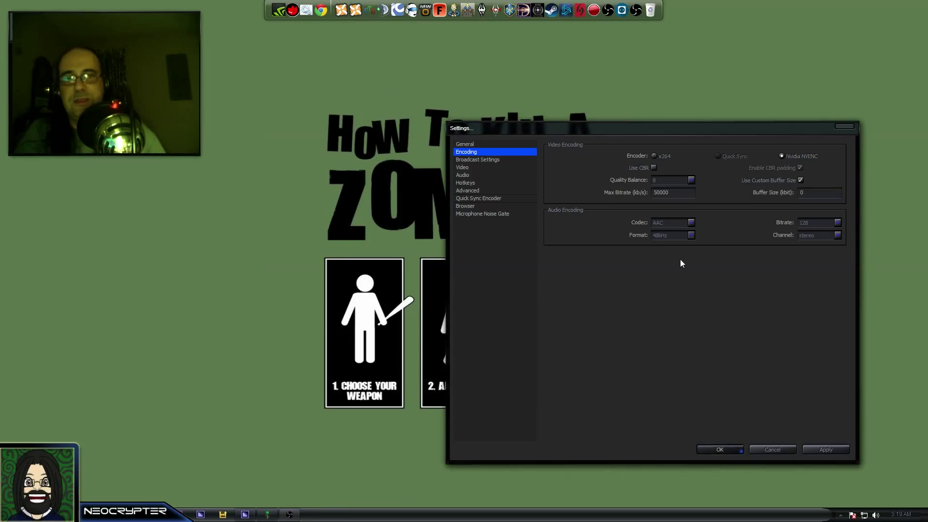
{"action": "mouse_move", "coordinate": [679, 264]}
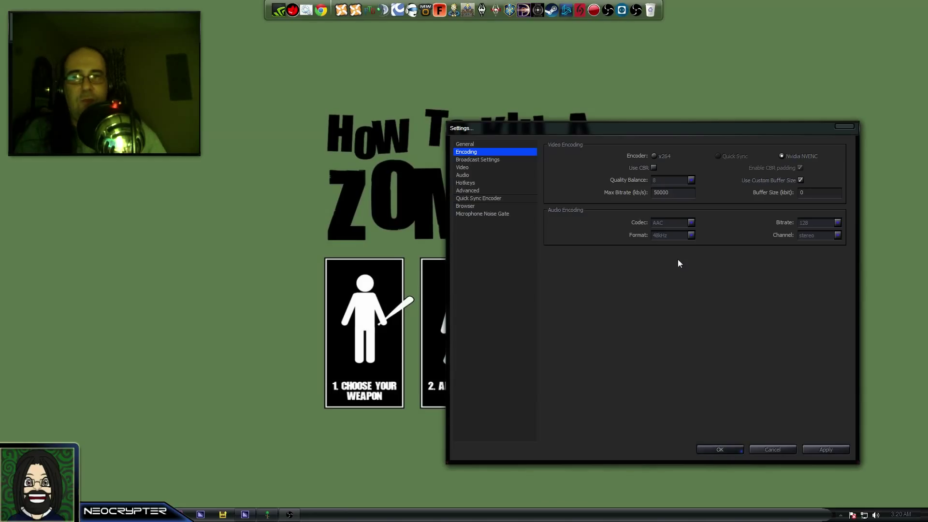
Set broadcast mode to File Output Only and edit the .mp4 recording file path
{"action": "left_click", "coordinate": [819, 192]}
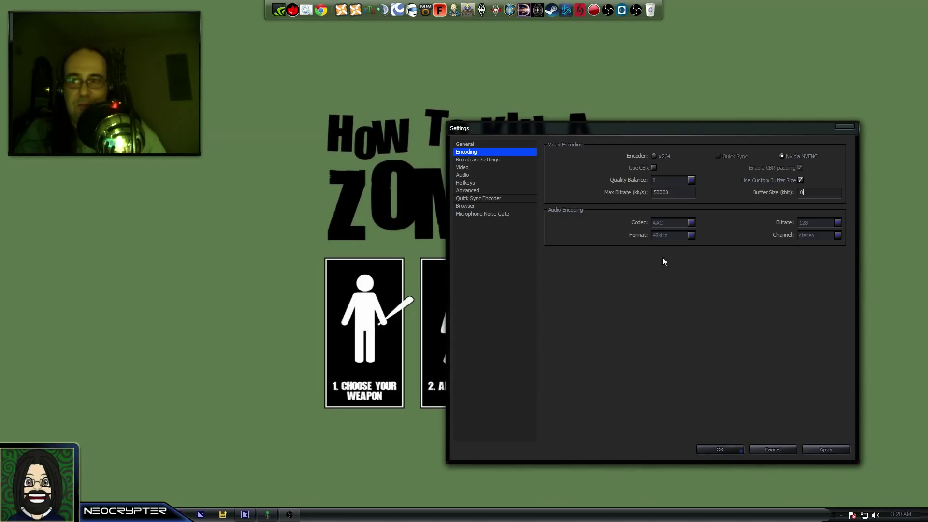
{"action": "mouse_move", "coordinate": [713, 271]}
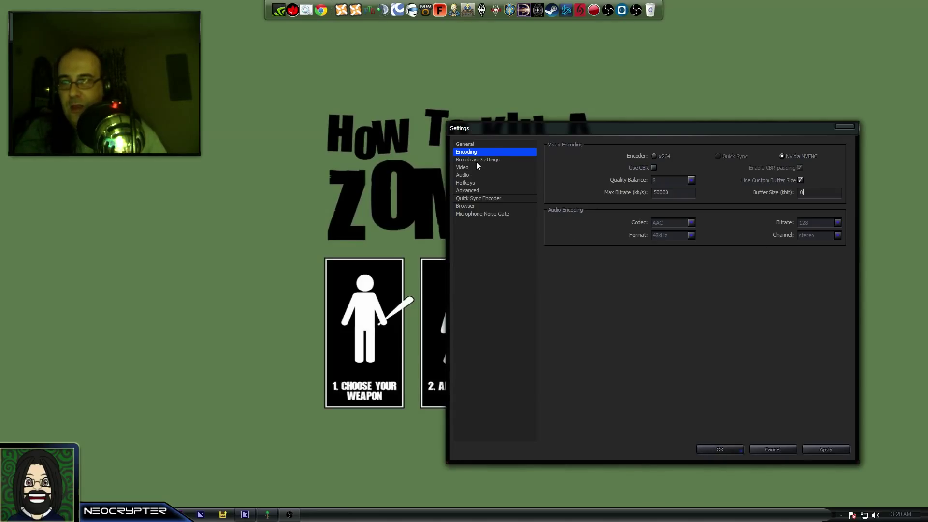
{"action": "left_click", "coordinate": [477, 159]}
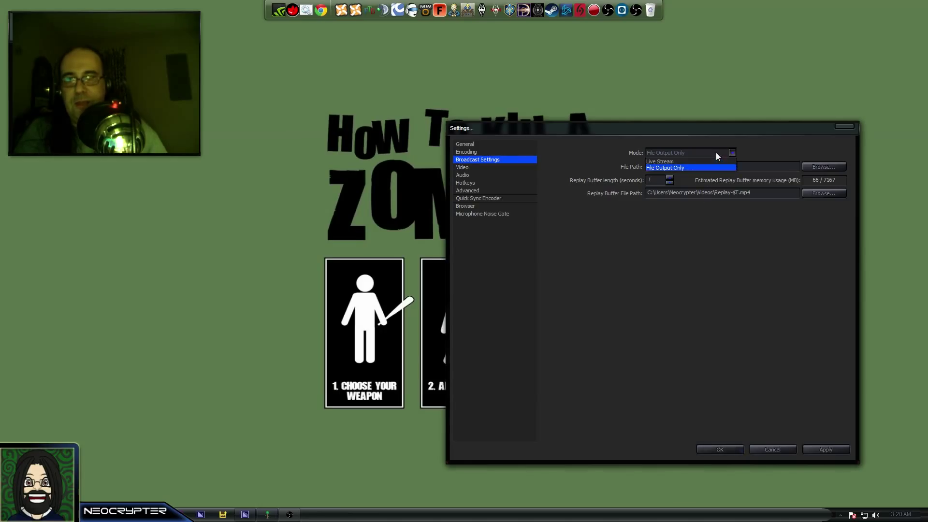
{"action": "left_click", "coordinate": [664, 168]}
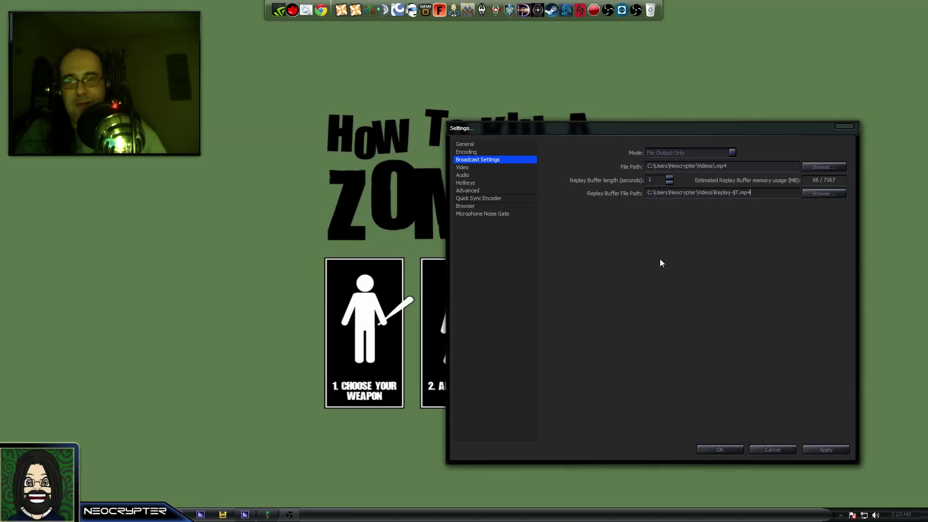
{"action": "left_click", "coordinate": [746, 166]}
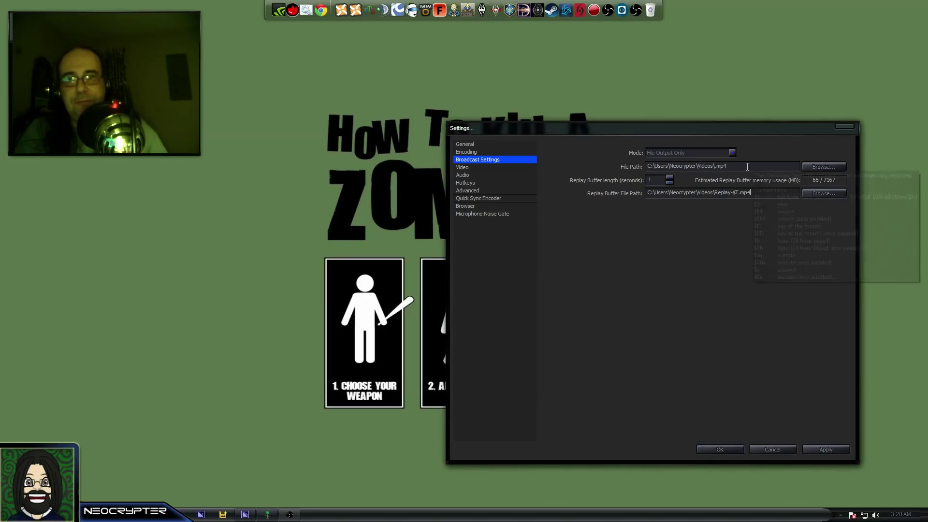
{"action": "double_click", "coordinate": [720, 166]}
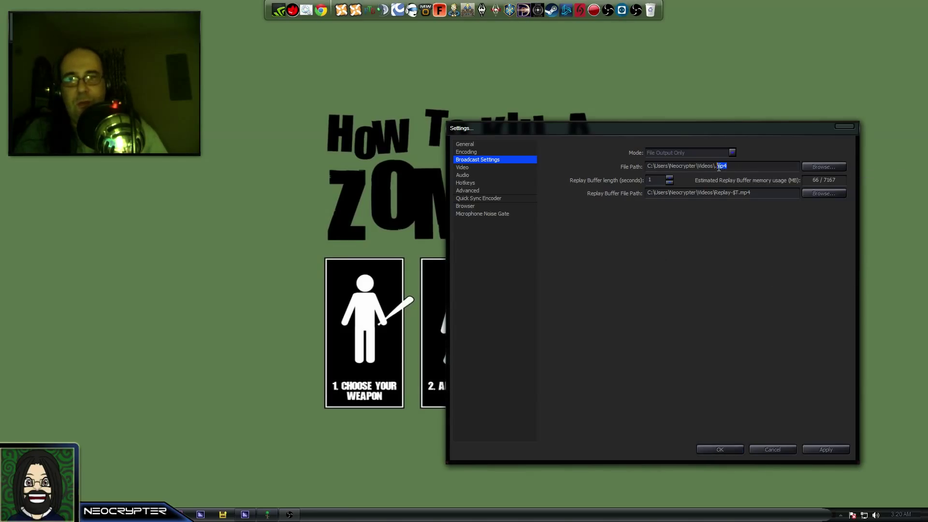
{"action": "mouse_move", "coordinate": [763, 192]}
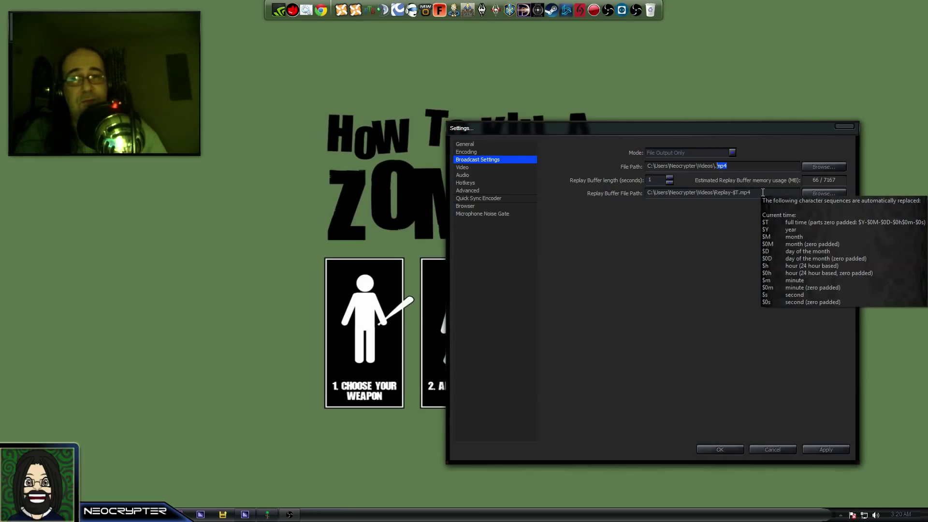
{"action": "mouse_move", "coordinate": [738, 181]}
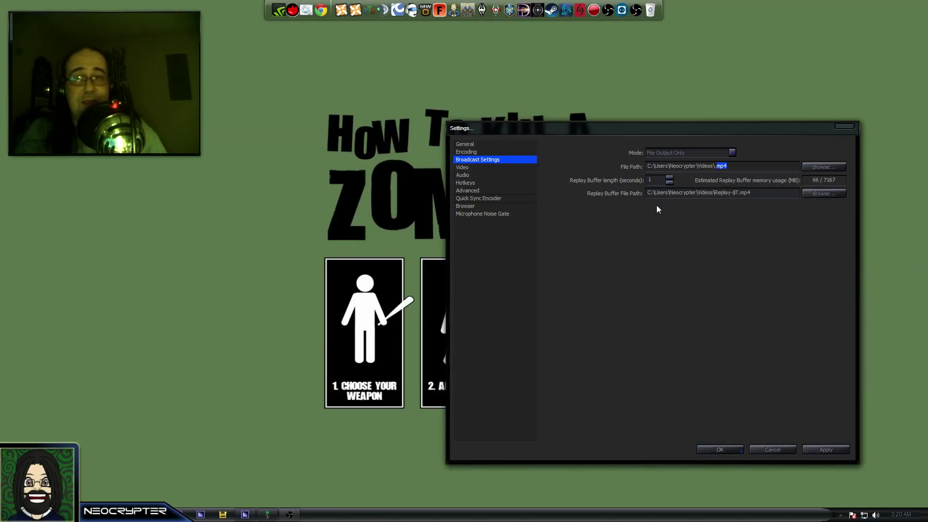
{"action": "mouse_move", "coordinate": [719, 178]}
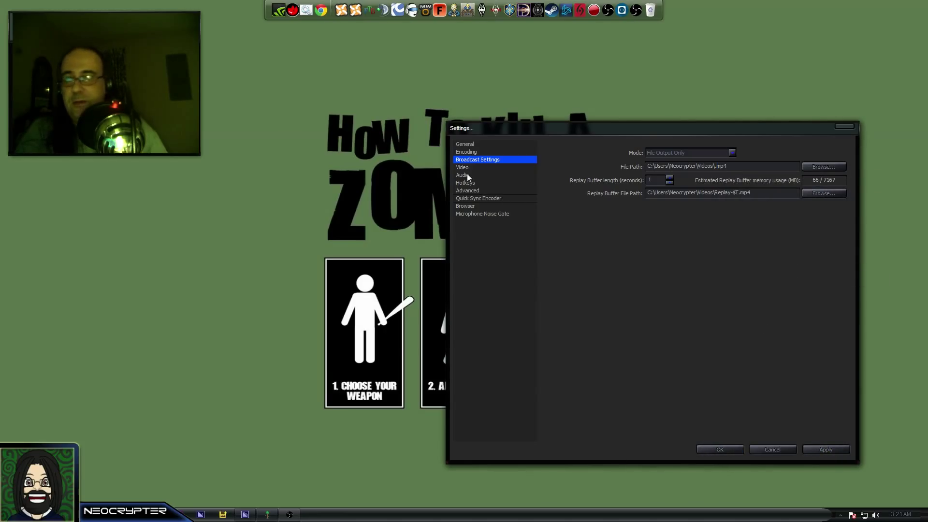
On the Video page, disable downscaling and take the base resolution from the monitor
{"action": "left_click", "coordinate": [462, 167]}
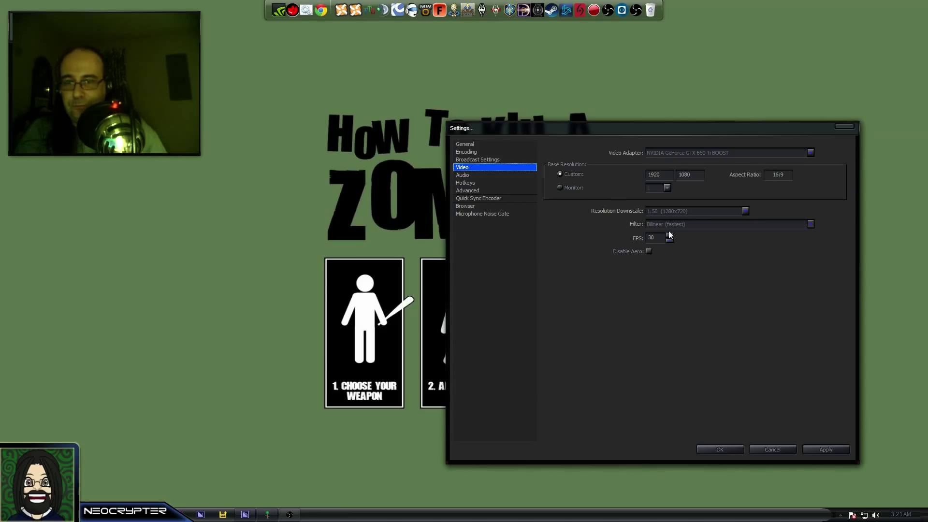
{"action": "left_click", "coordinate": [745, 210]}
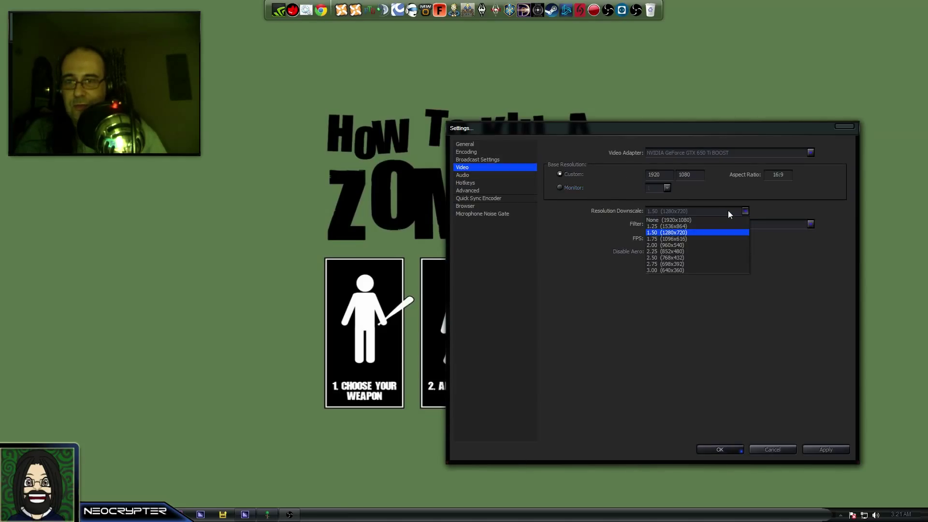
{"action": "left_click", "coordinate": [671, 220]}
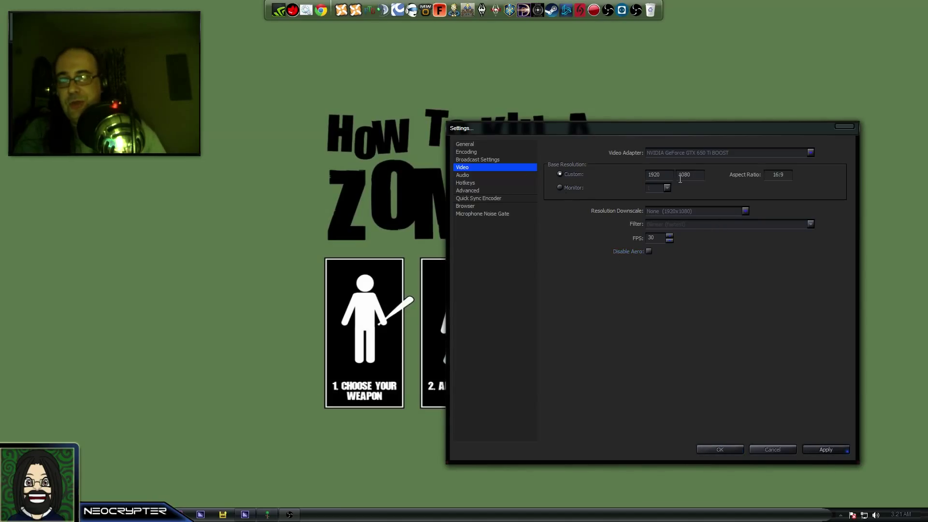
{"action": "left_click", "coordinate": [560, 188]}
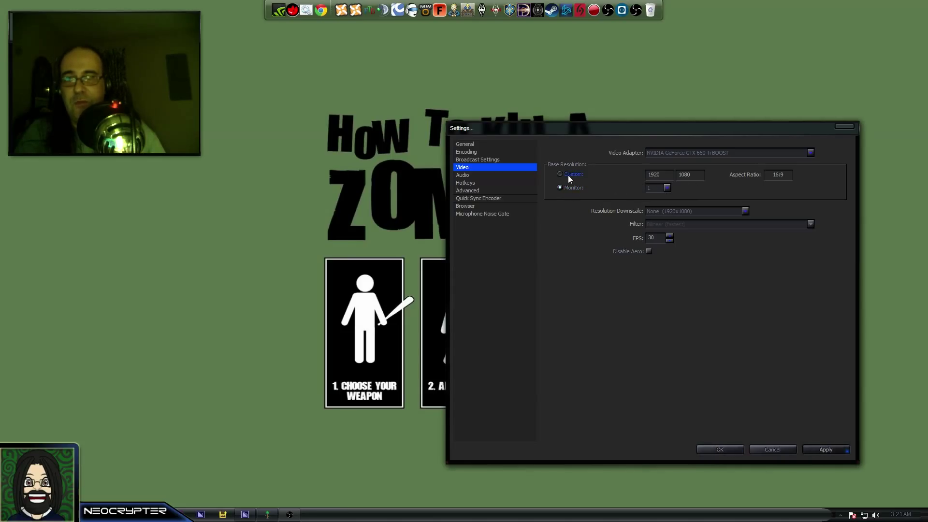
{"action": "left_click", "coordinate": [559, 174]}
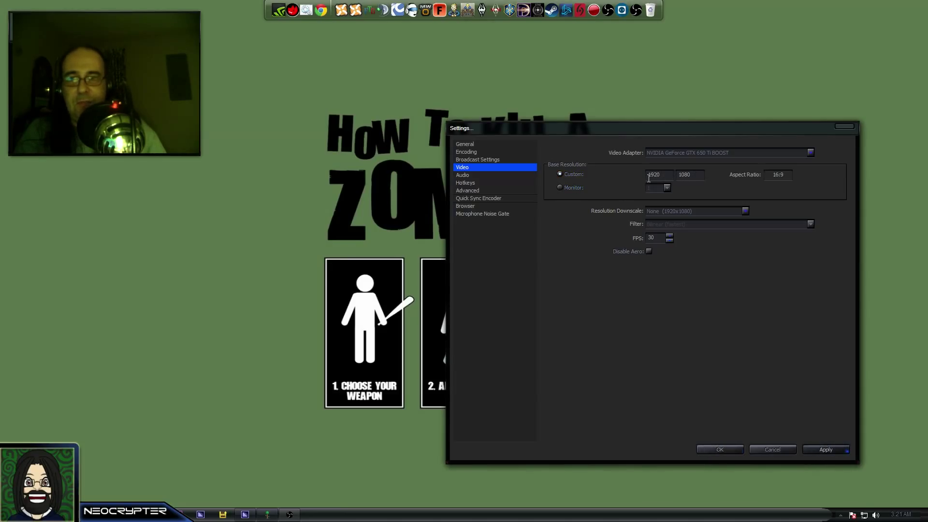
{"action": "left_click", "coordinate": [559, 188]}
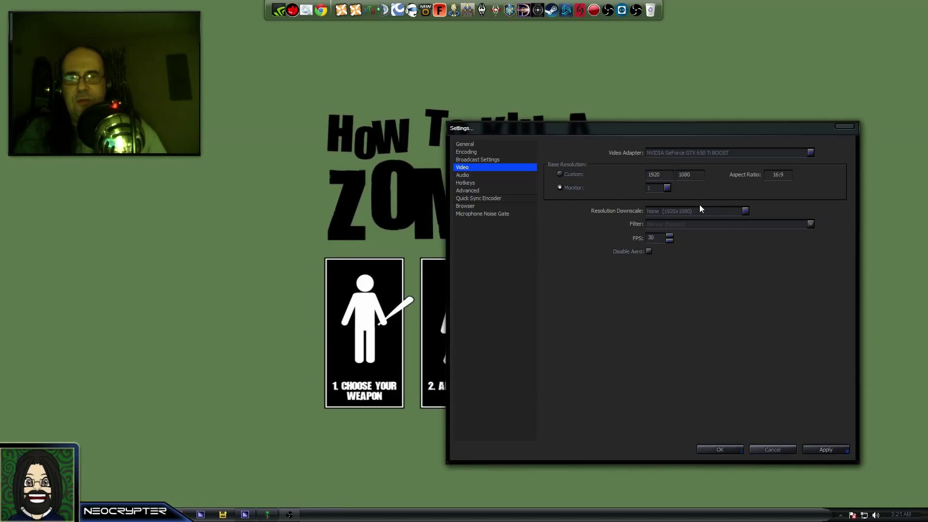
{"action": "mouse_move", "coordinate": [702, 198]}
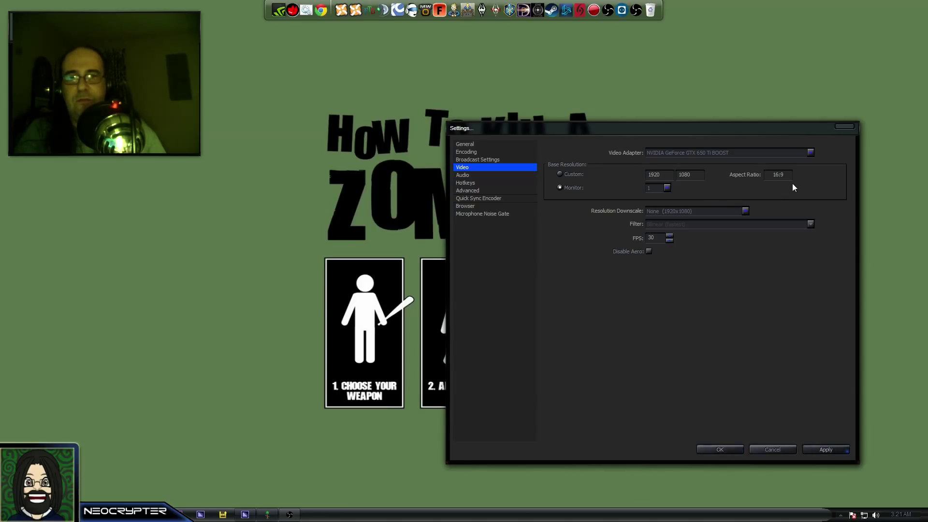
{"action": "mouse_move", "coordinate": [730, 214]}
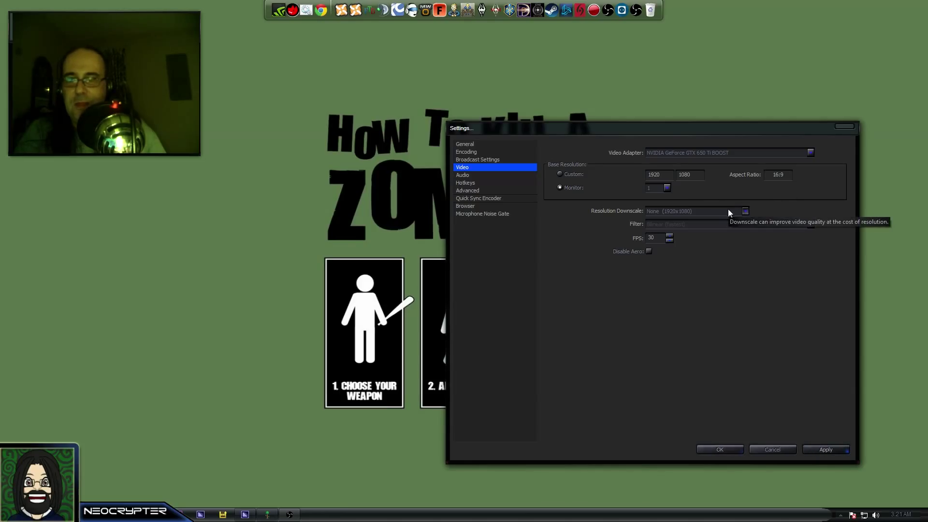
Leave output undownscaled, set the frame rate to 30, and trigger the apply prompt
{"action": "left_click", "coordinate": [745, 211]}
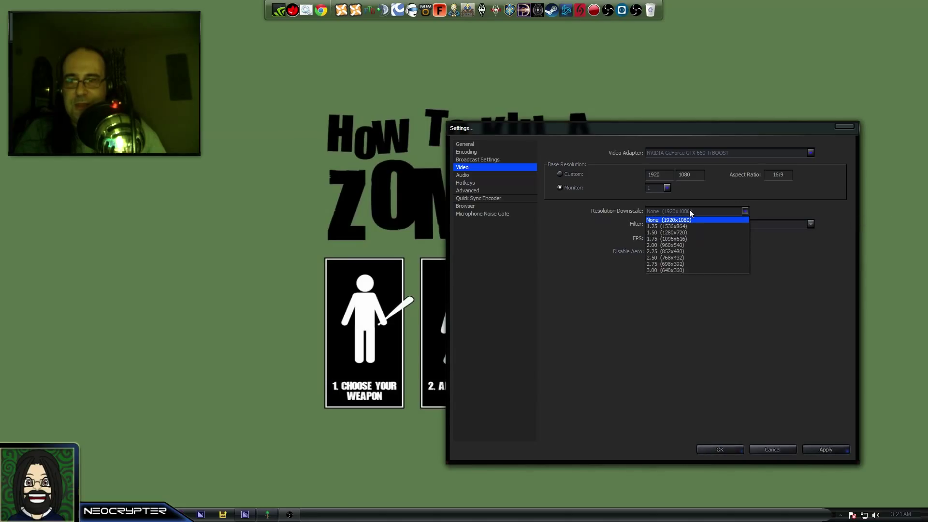
{"action": "mouse_move", "coordinate": [692, 226]}
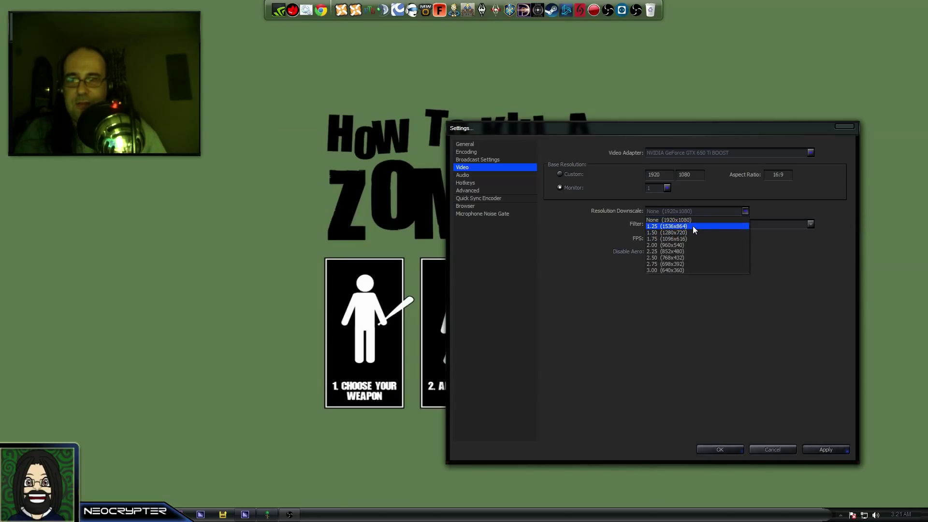
{"action": "mouse_move", "coordinate": [696, 232]}
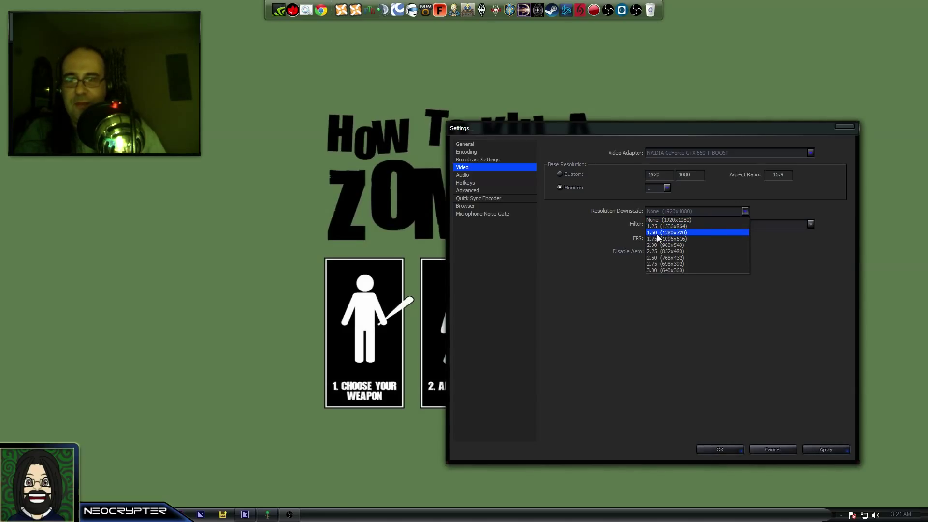
{"action": "left_click", "coordinate": [667, 232]}
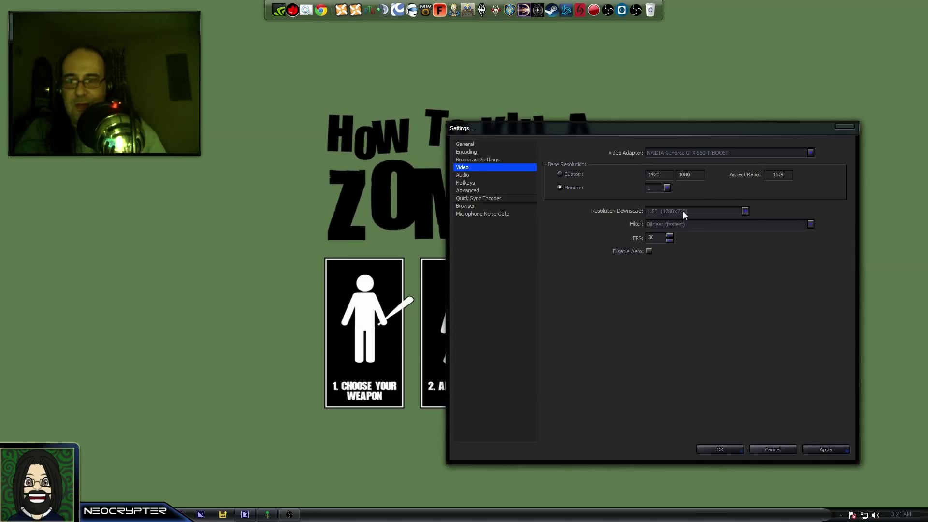
{"action": "left_click", "coordinate": [745, 211]}
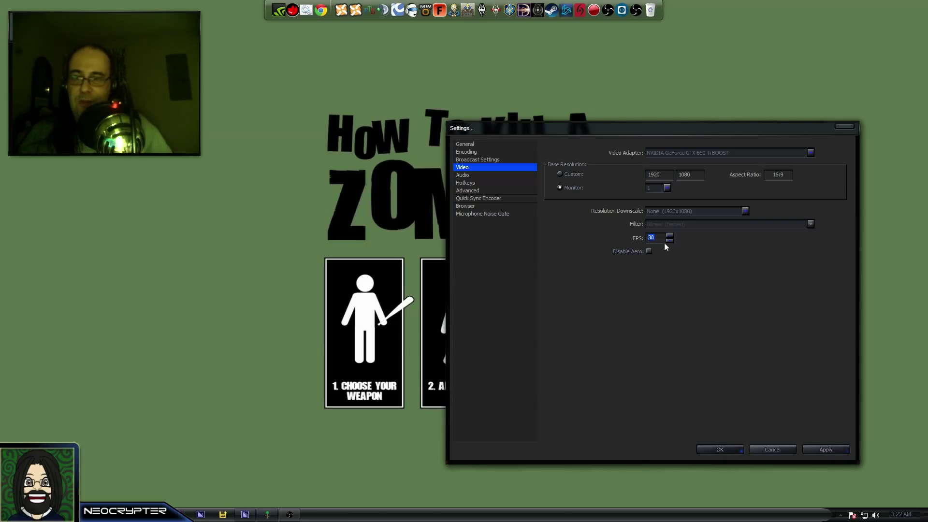
{"action": "left_click", "coordinate": [651, 237]}
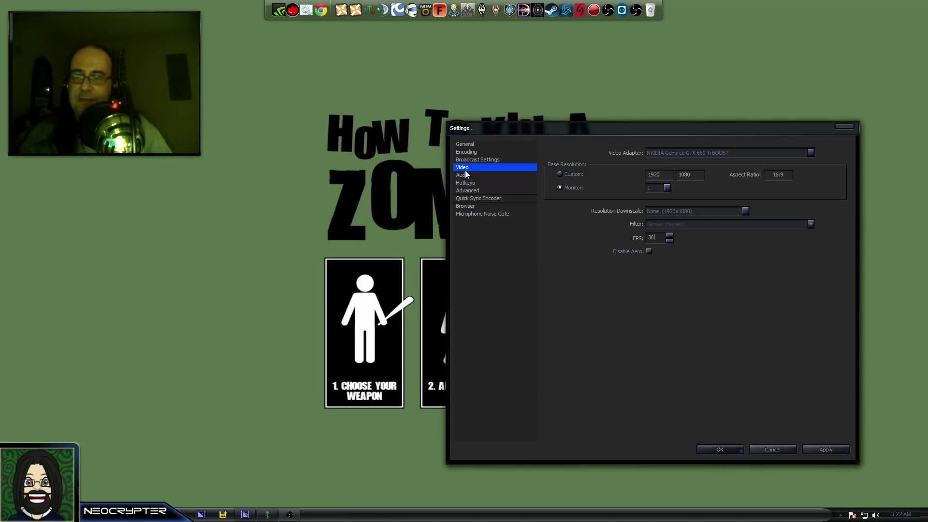
{"action": "left_click", "coordinate": [462, 175]}
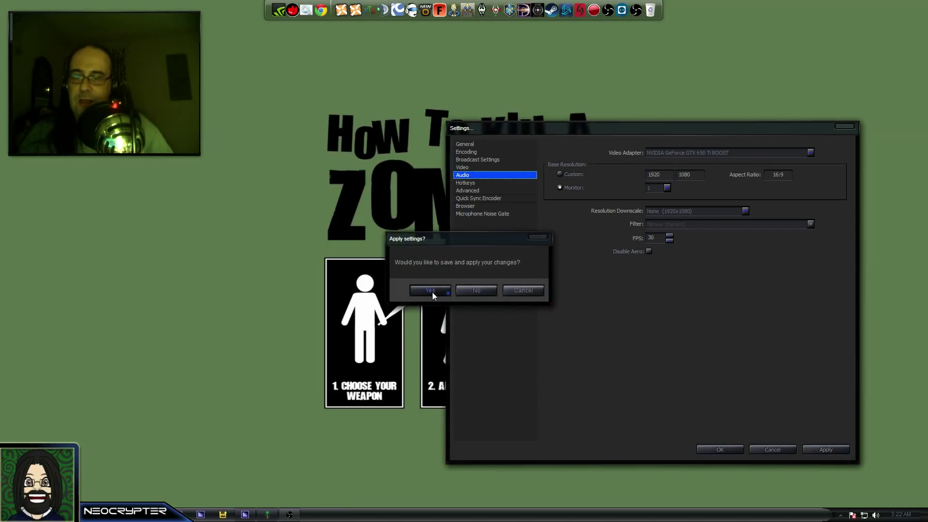
Apply video changes, choose the Blue Snowball microphone, and save the audio changes
{"action": "left_click", "coordinate": [429, 290]}
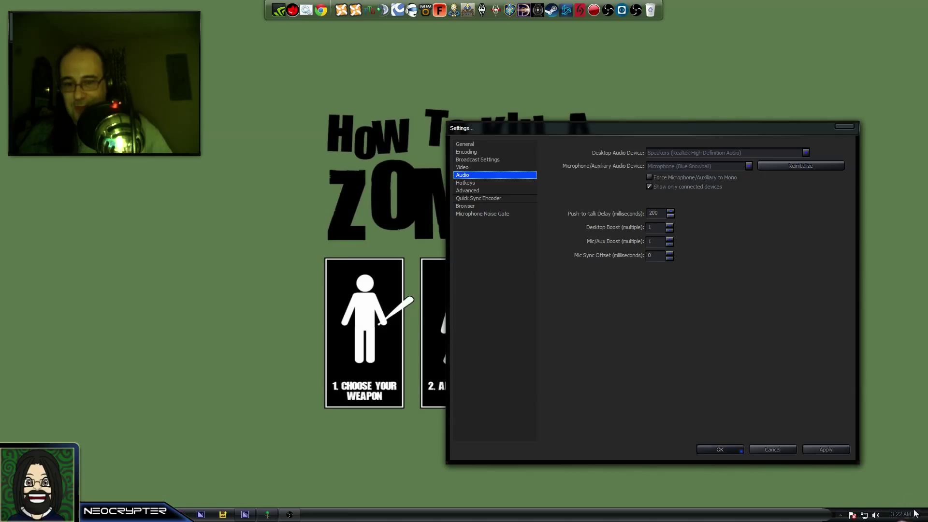
{"action": "mouse_move", "coordinate": [818, 397]}
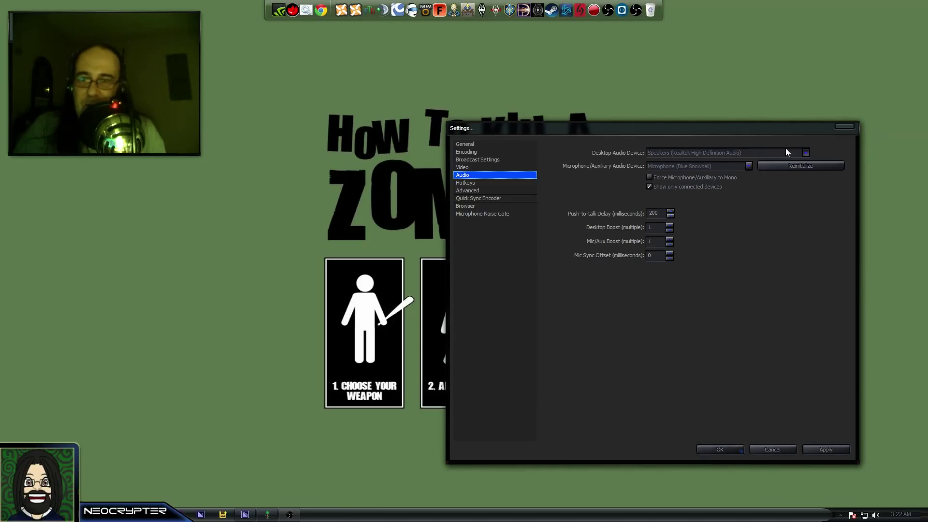
{"action": "mouse_move", "coordinate": [792, 155]}
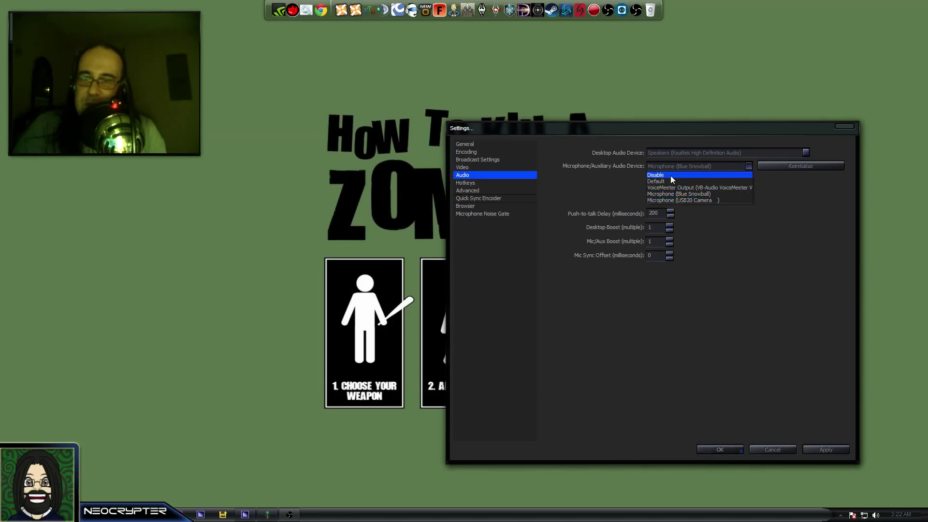
{"action": "mouse_move", "coordinate": [702, 193]}
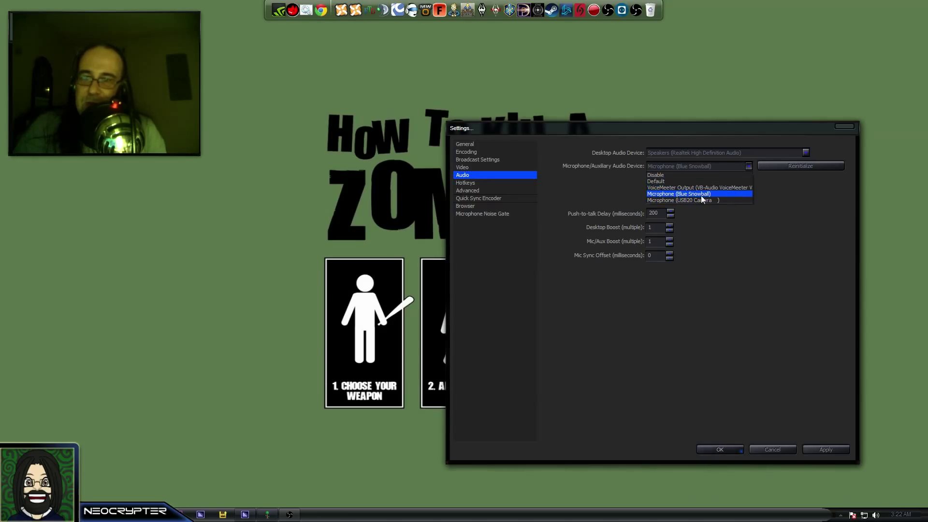
{"action": "left_click", "coordinate": [679, 193]}
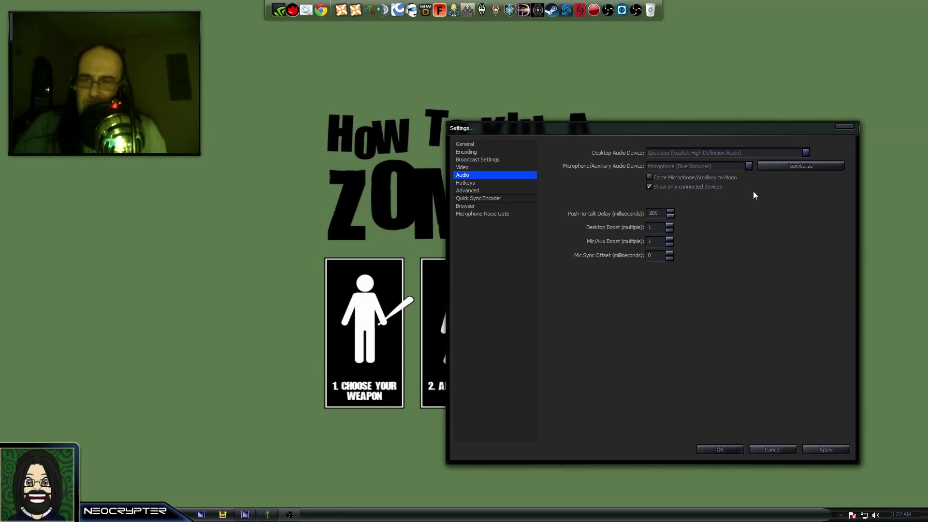
{"action": "mouse_move", "coordinate": [659, 298]}
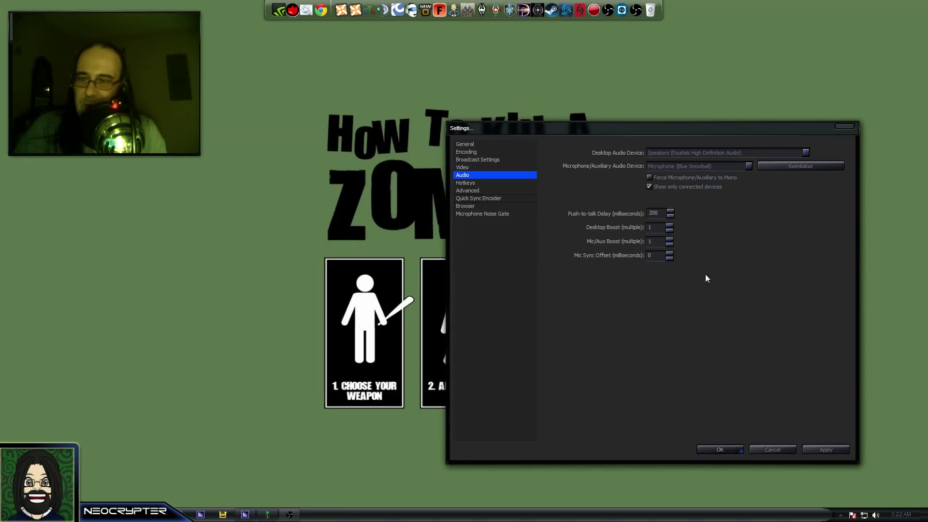
{"action": "mouse_move", "coordinate": [647, 232]}
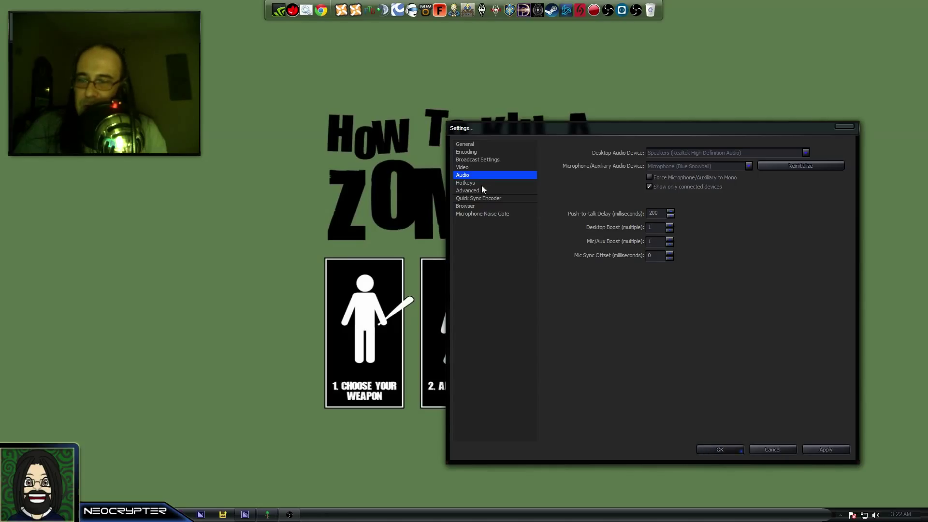
{"action": "mouse_move", "coordinate": [640, 225]}
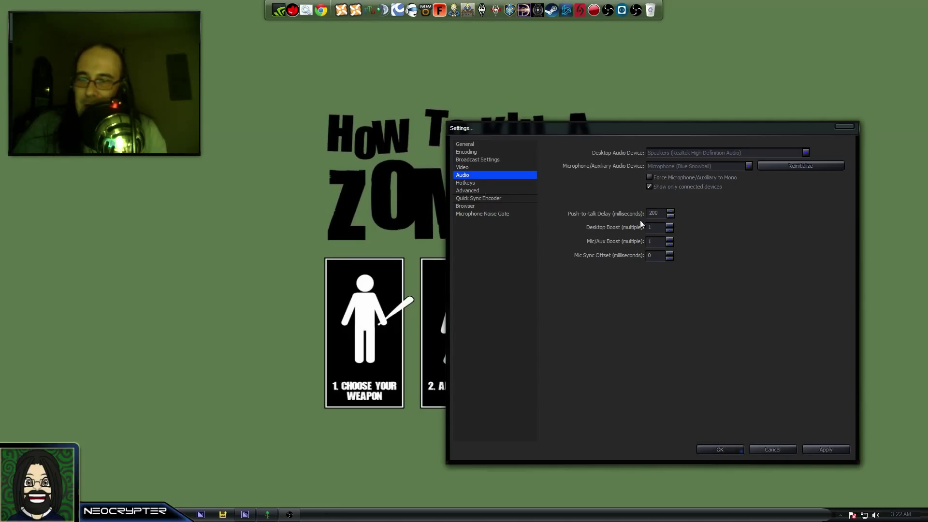
{"action": "mouse_move", "coordinate": [570, 198]}
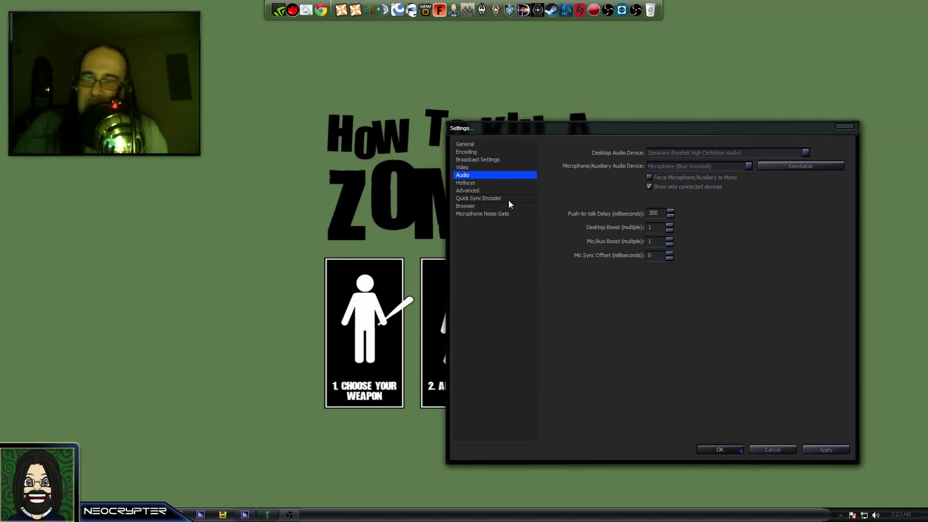
{"action": "left_click", "coordinate": [465, 182]}
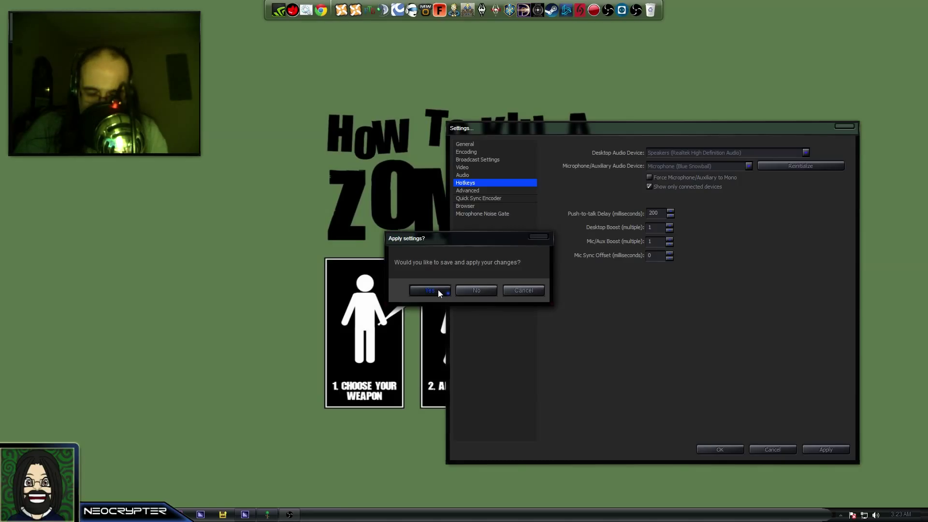
{"action": "left_click", "coordinate": [429, 290]}
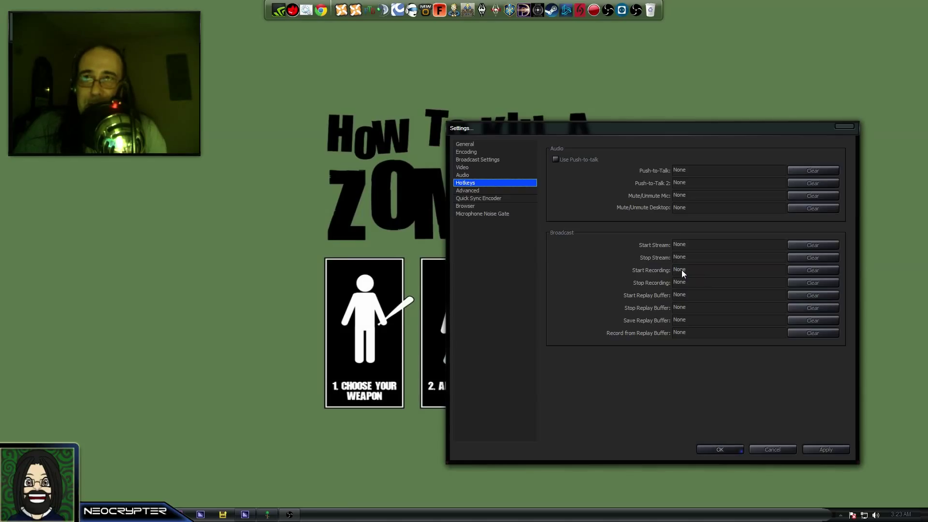
{"action": "mouse_move", "coordinate": [697, 266]}
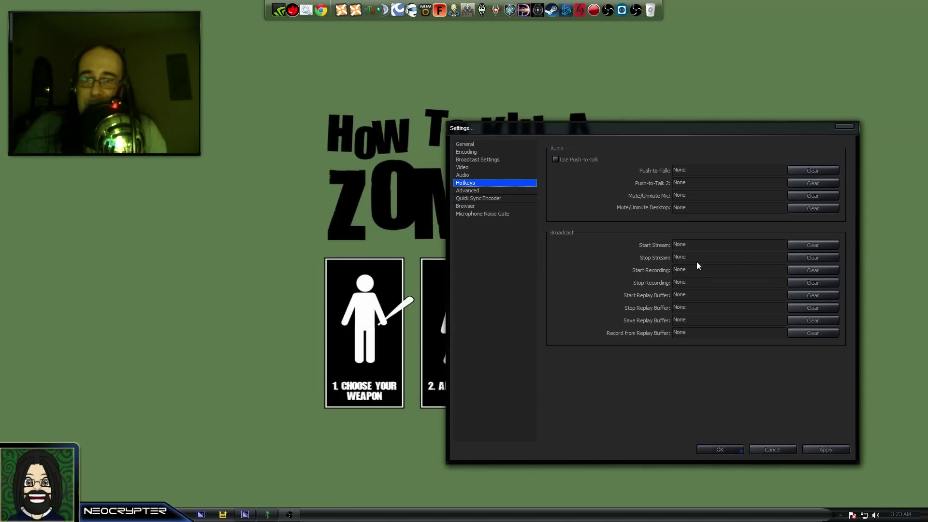
{"action": "mouse_move", "coordinate": [707, 286]}
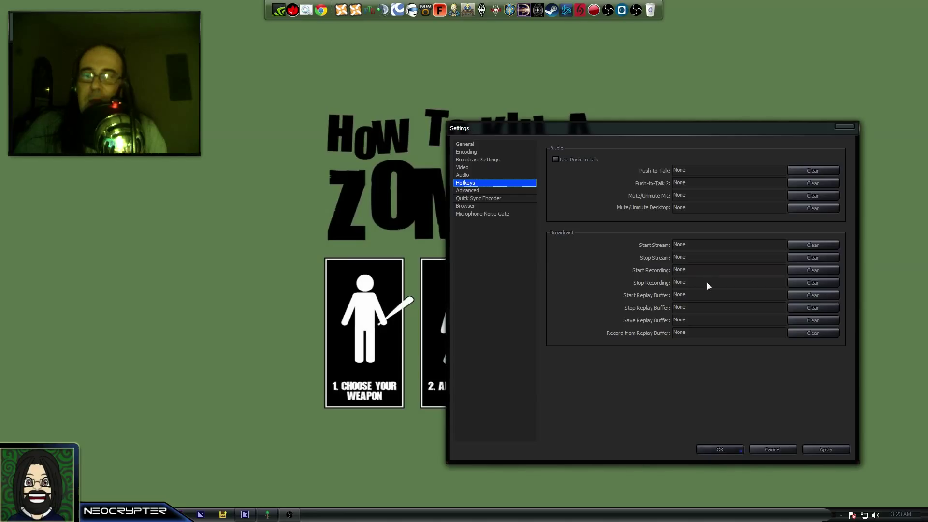
{"action": "mouse_move", "coordinate": [682, 277]}
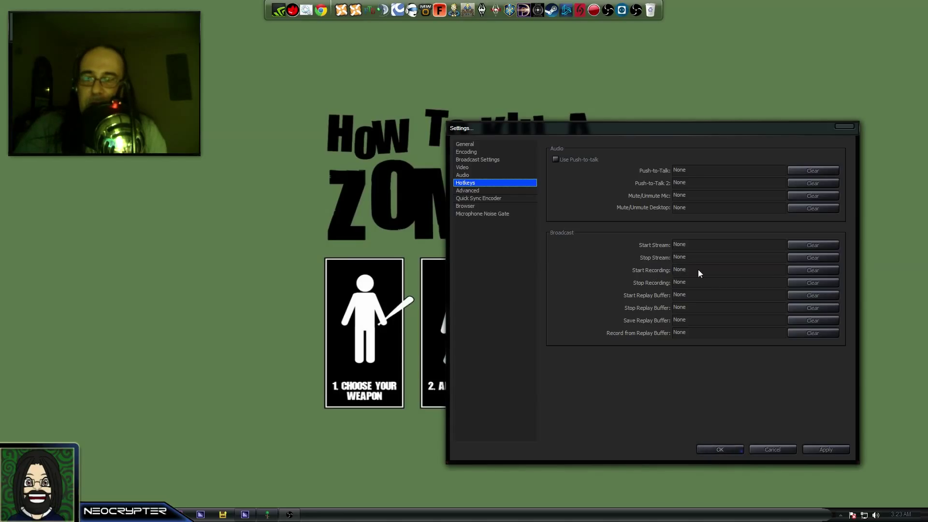
{"action": "mouse_move", "coordinate": [619, 284]}
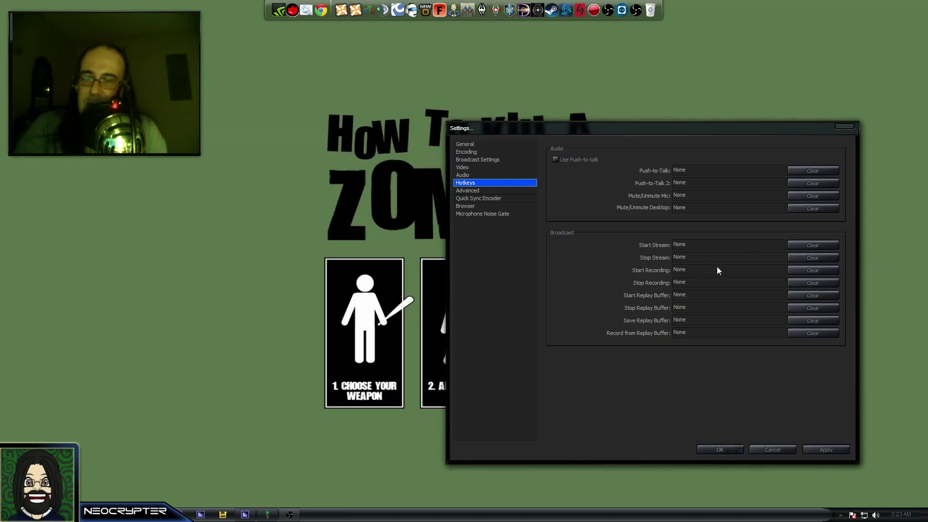
{"action": "mouse_move", "coordinate": [659, 183]}
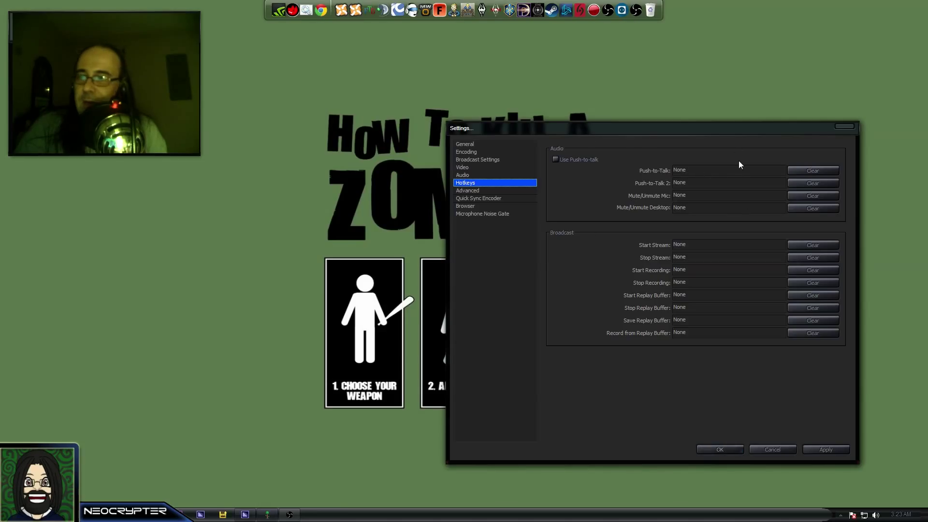
{"action": "mouse_move", "coordinate": [600, 249]}
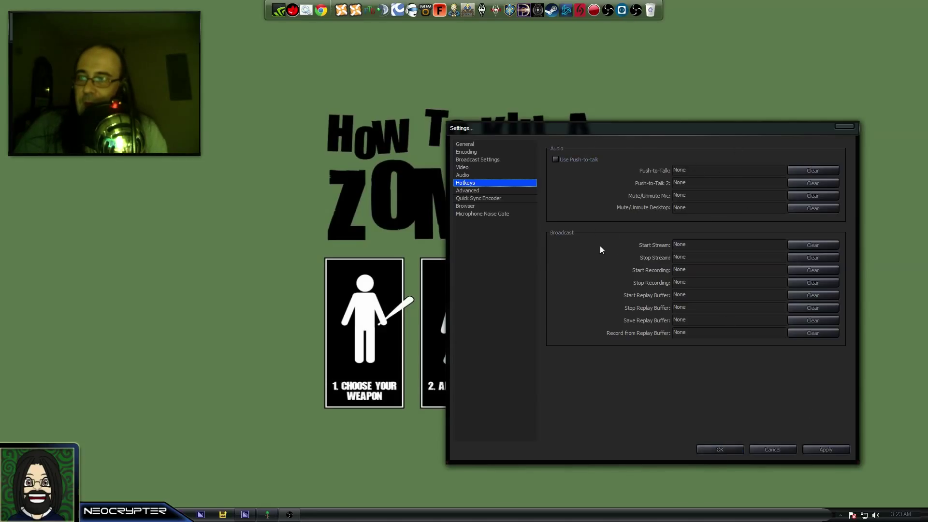
{"action": "mouse_move", "coordinate": [612, 256]}
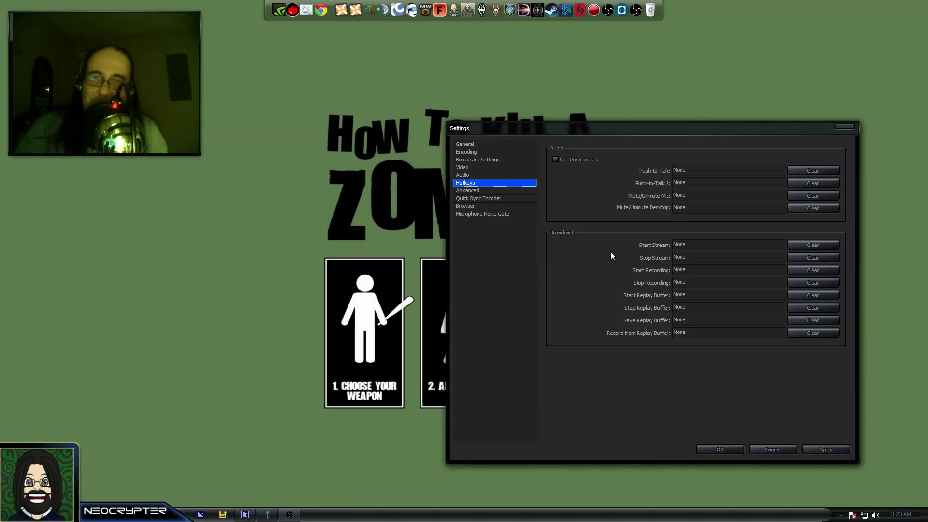
Leave all hotkeys unassigned and move to the Advanced settings page
{"action": "left_click", "coordinate": [467, 190]}
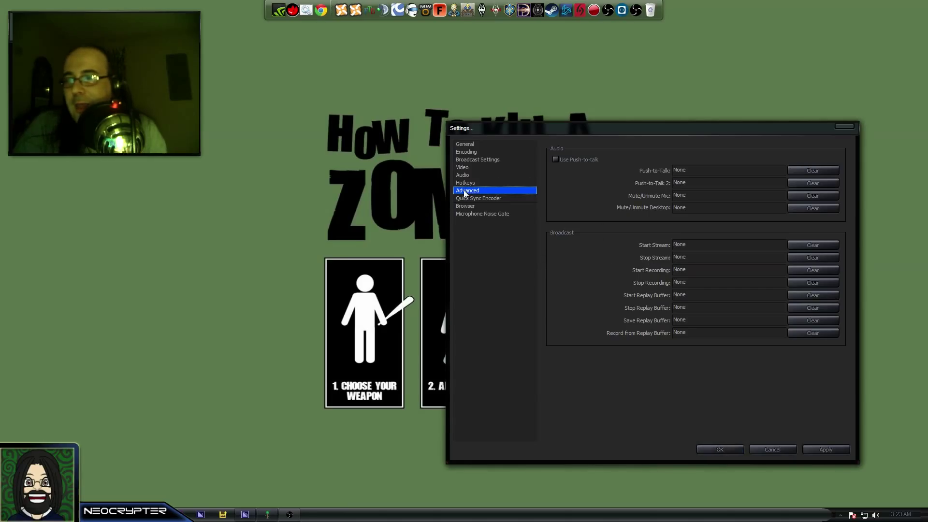
Choose the High Performance NVENC preset and the main encoding profile
{"action": "left_click", "coordinate": [467, 190]}
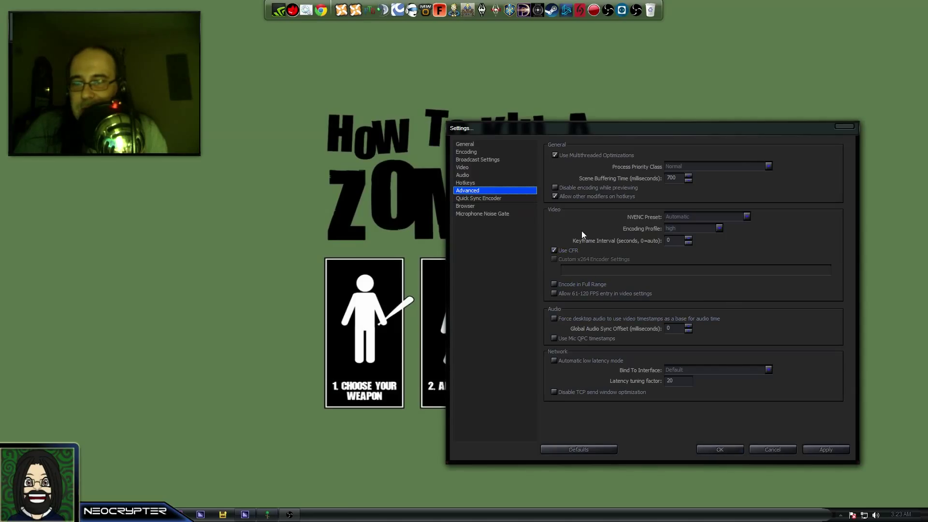
{"action": "mouse_move", "coordinate": [596, 227]}
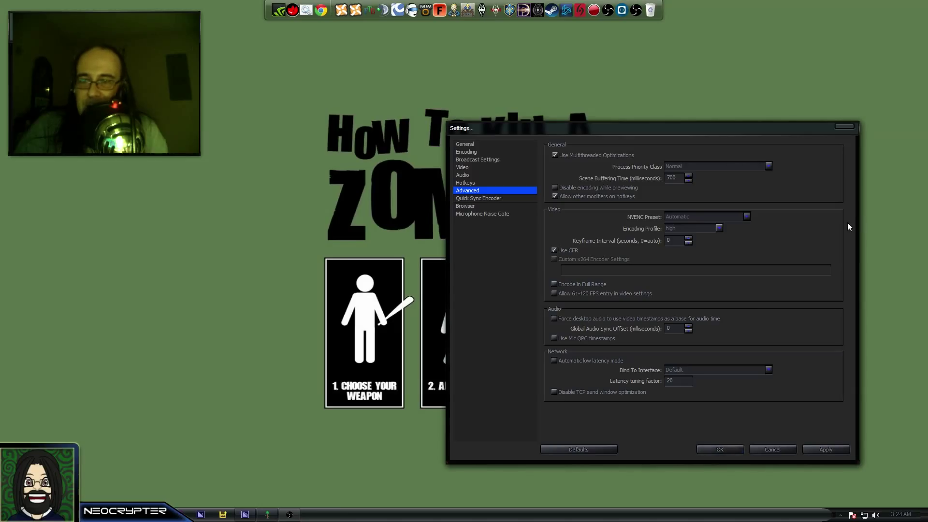
{"action": "left_click", "coordinate": [693, 227]}
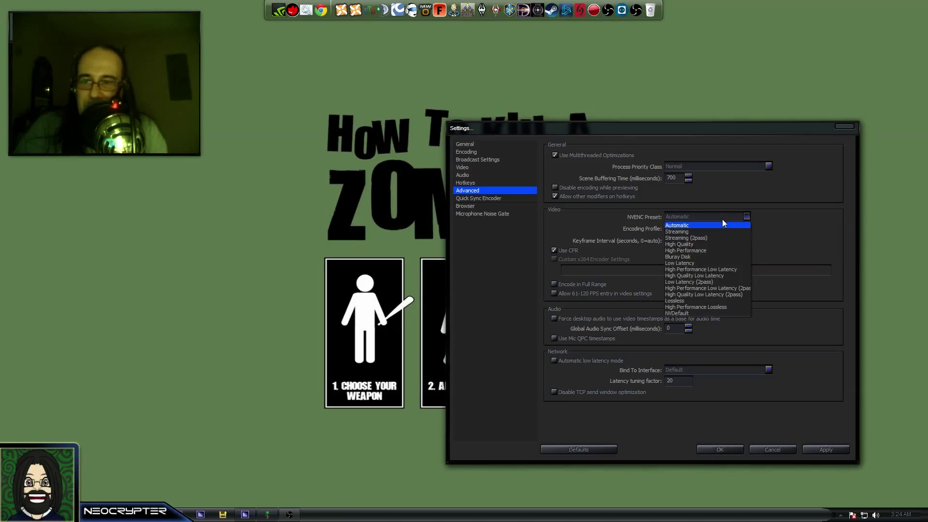
{"action": "mouse_move", "coordinate": [707, 244]}
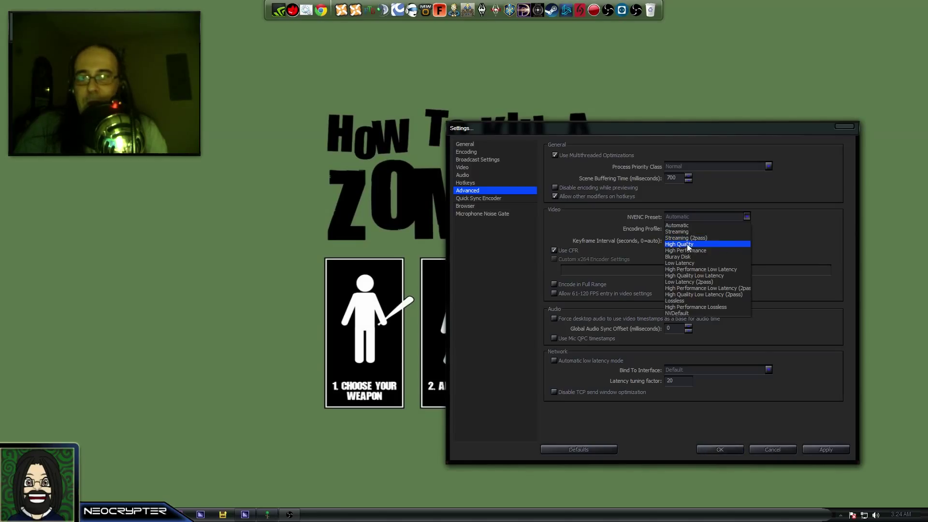
{"action": "mouse_move", "coordinate": [707, 250]}
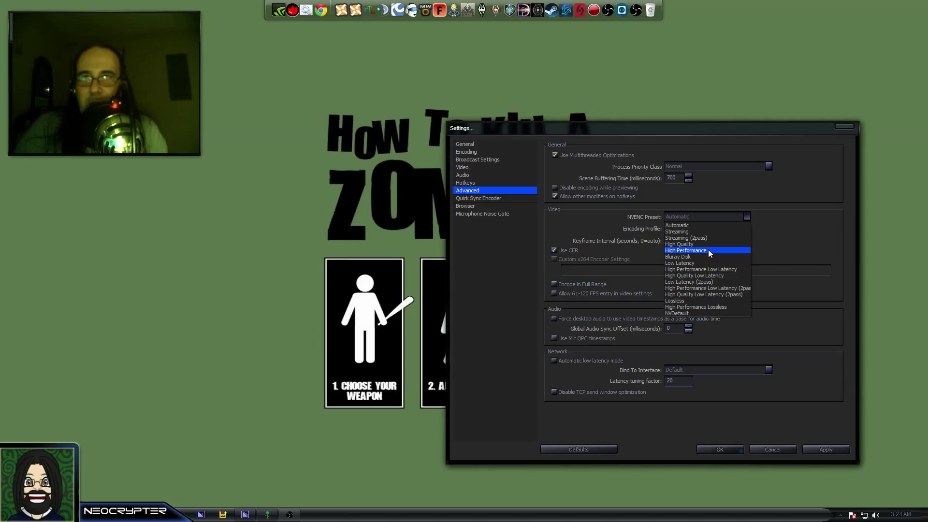
{"action": "mouse_move", "coordinate": [715, 253]}
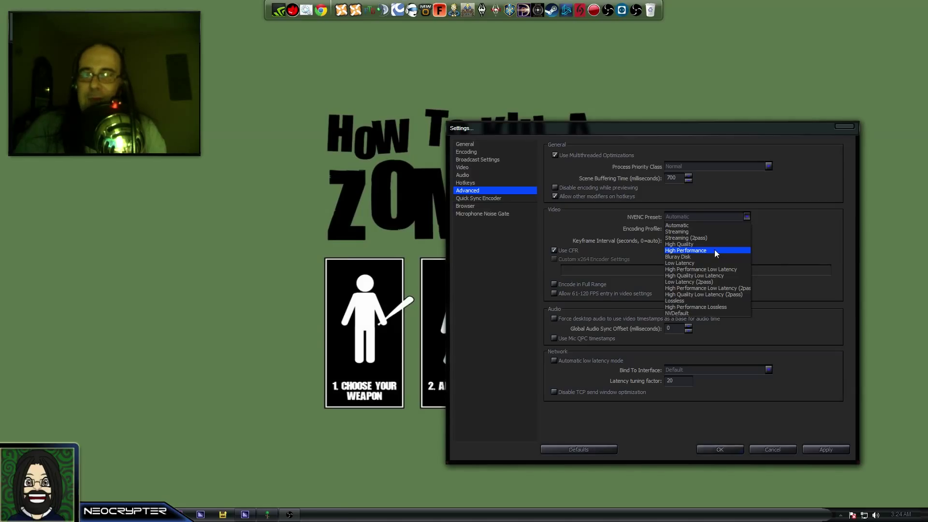
{"action": "left_click", "coordinate": [686, 250]}
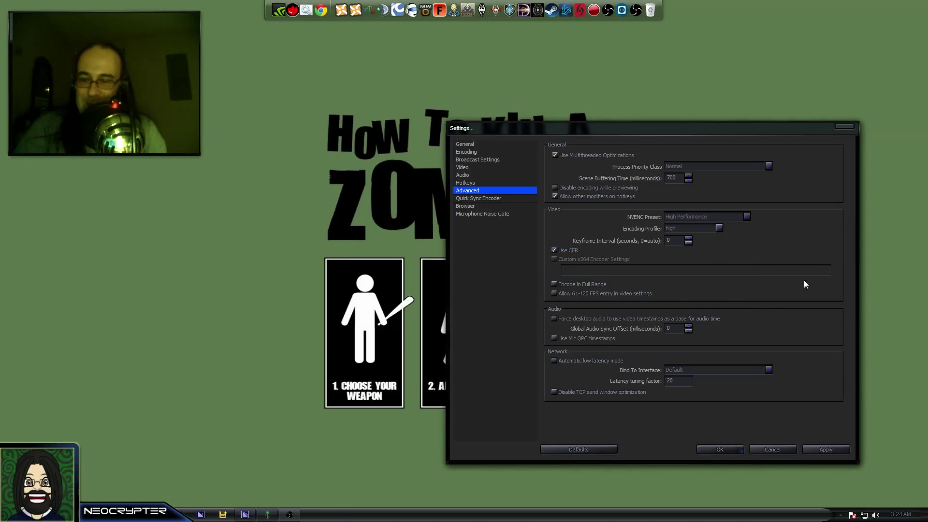
{"action": "mouse_move", "coordinate": [651, 334]}
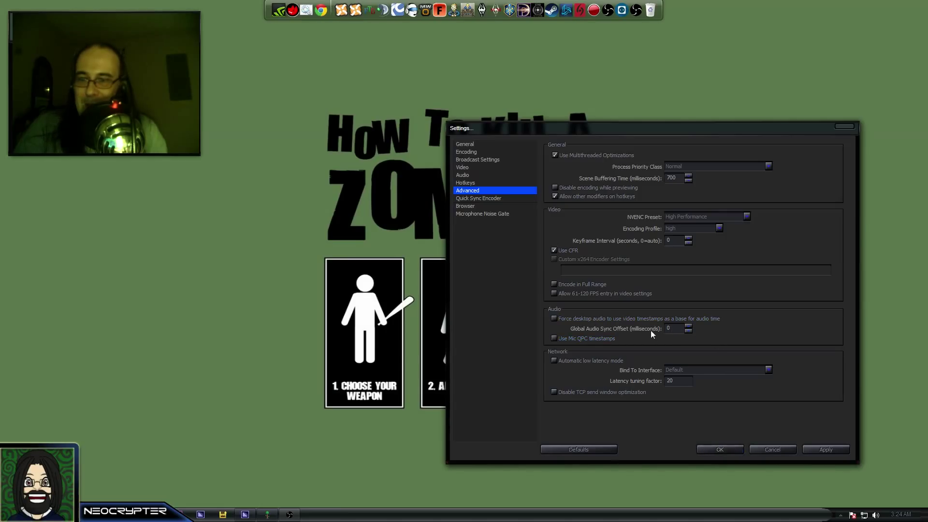
{"action": "left_click", "coordinate": [719, 229]}
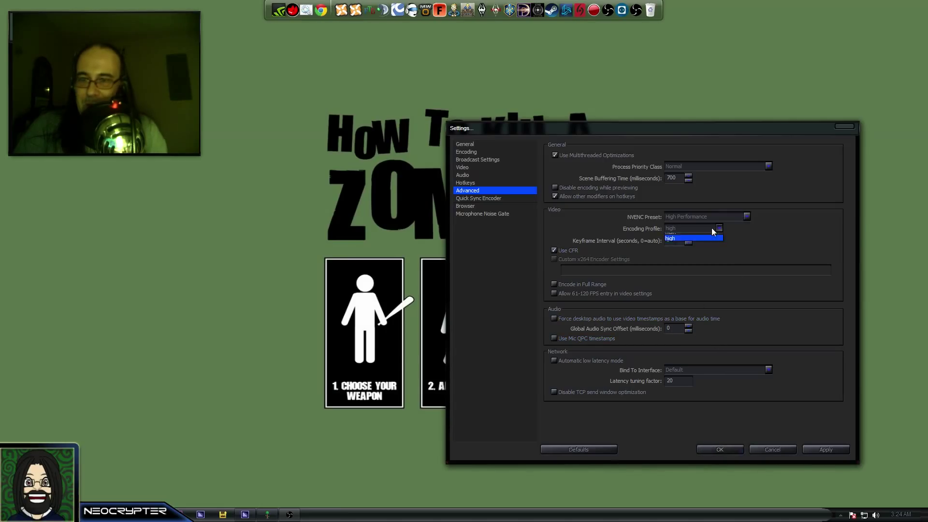
{"action": "left_click", "coordinate": [692, 235]}
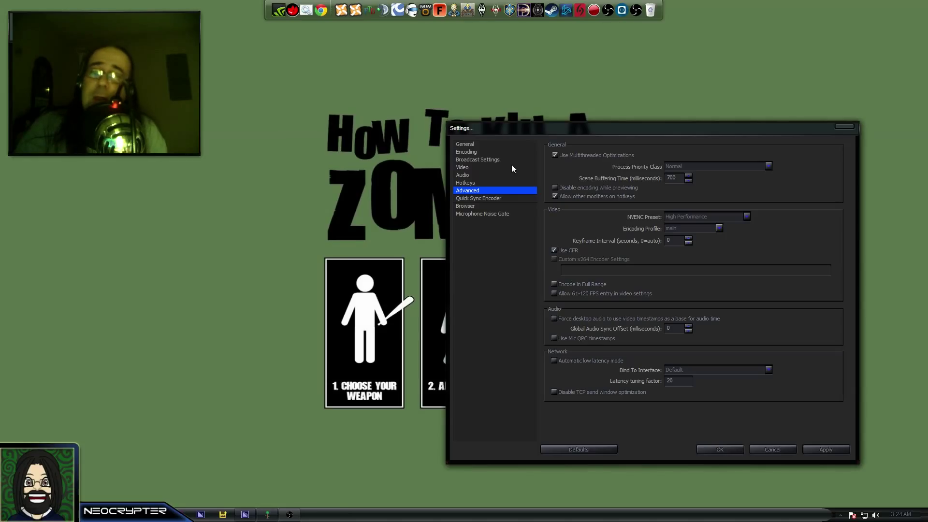
Recheck the NVENC encoder with 50000 max bitrate, then return to Advanced
{"action": "left_click", "coordinate": [466, 151]}
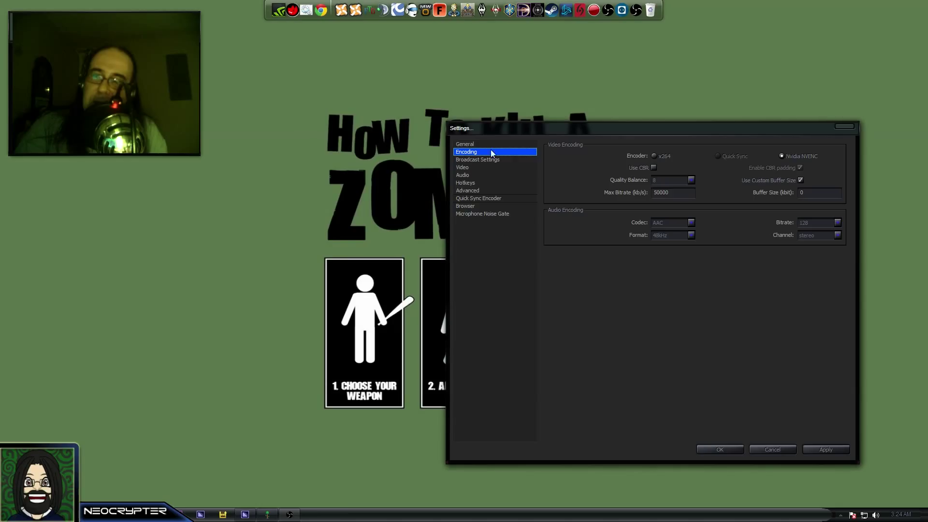
{"action": "mouse_move", "coordinate": [474, 164]}
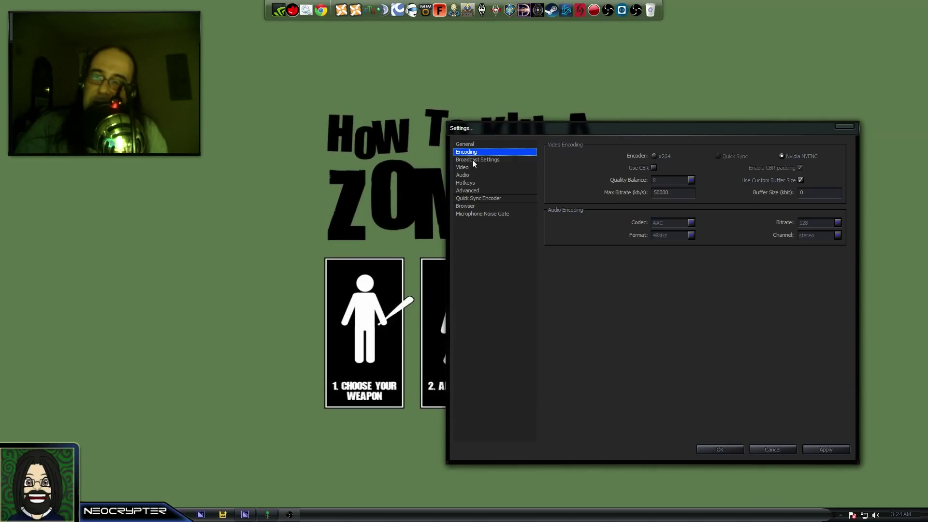
{"action": "left_click", "coordinate": [467, 190]}
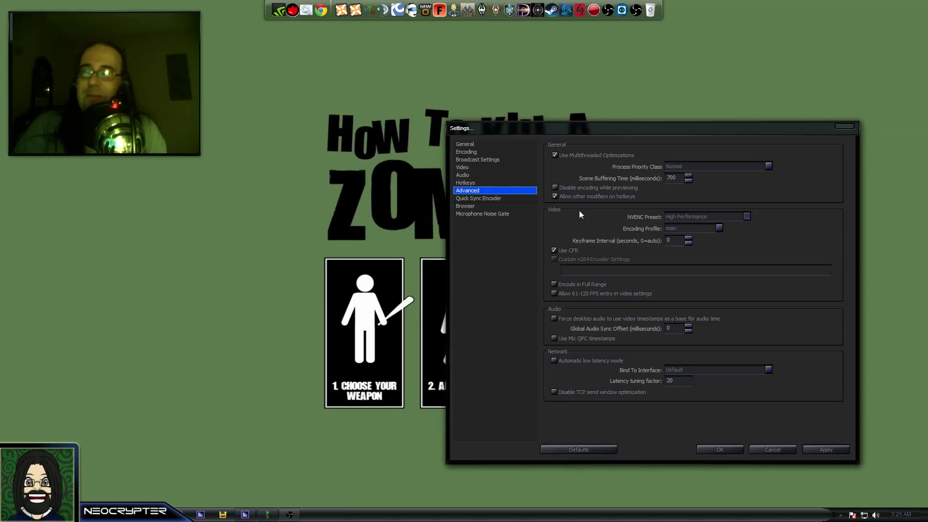
View the Quick Sync encoder page, then save and close the Settings window
{"action": "left_click", "coordinate": [478, 198]}
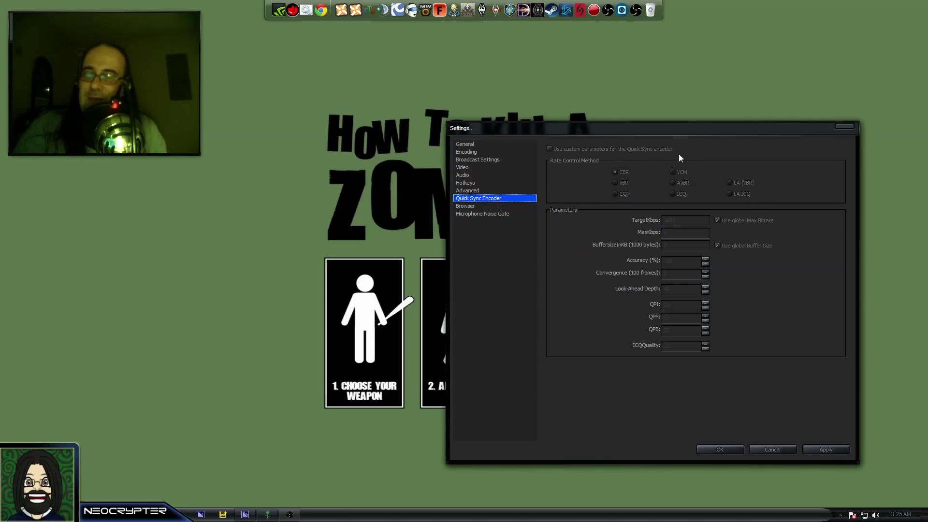
{"action": "mouse_move", "coordinate": [686, 279]}
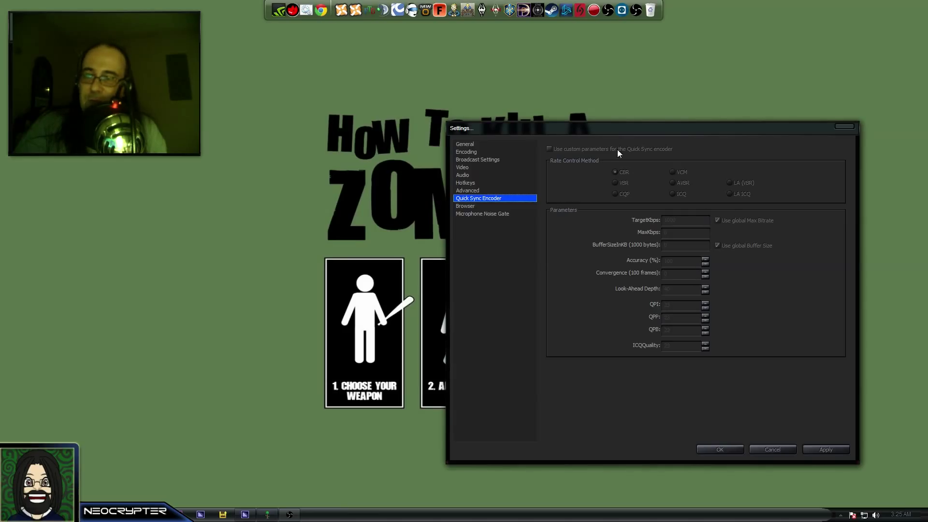
{"action": "mouse_move", "coordinate": [836, 445]}
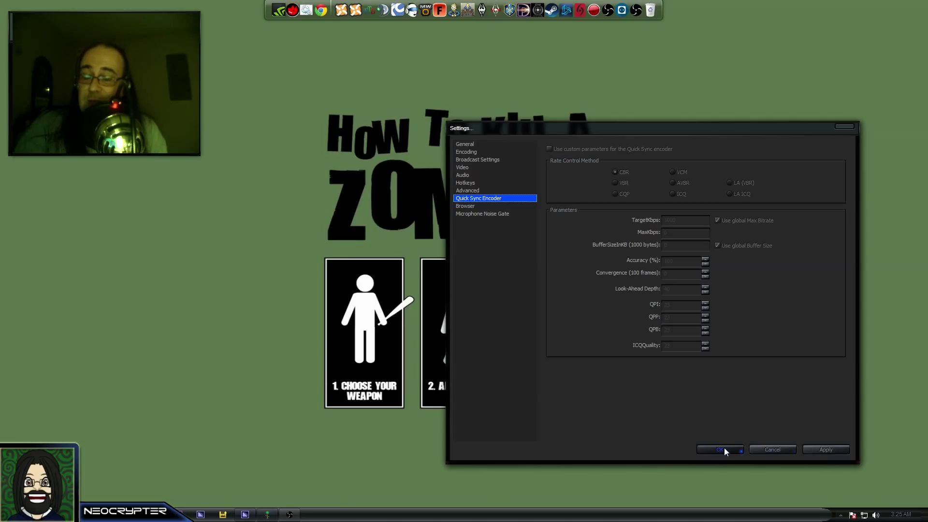
{"action": "left_click", "coordinate": [717, 449]}
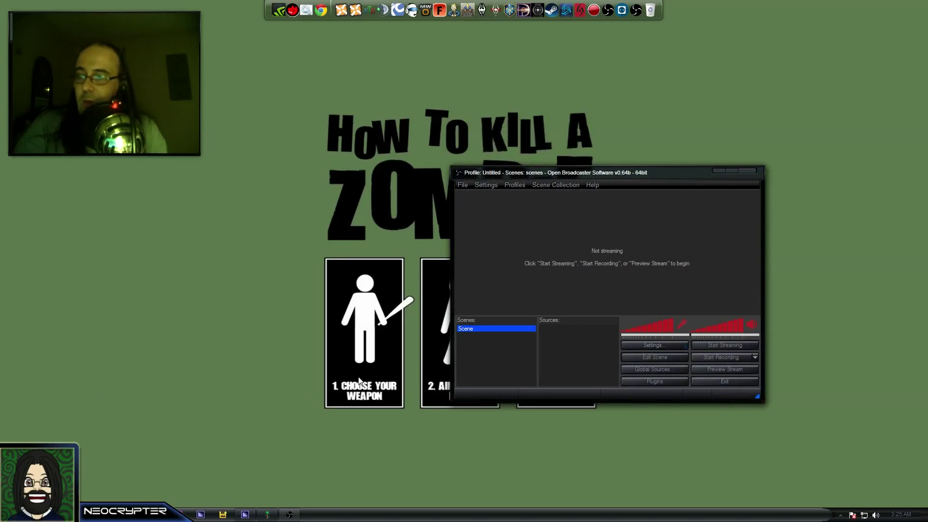
Move the OBS window right and add a Window Capture source from the Sources list
{"action": "left_click_drag", "start_coordinate": [554, 172], "coordinate": [607, 182]}
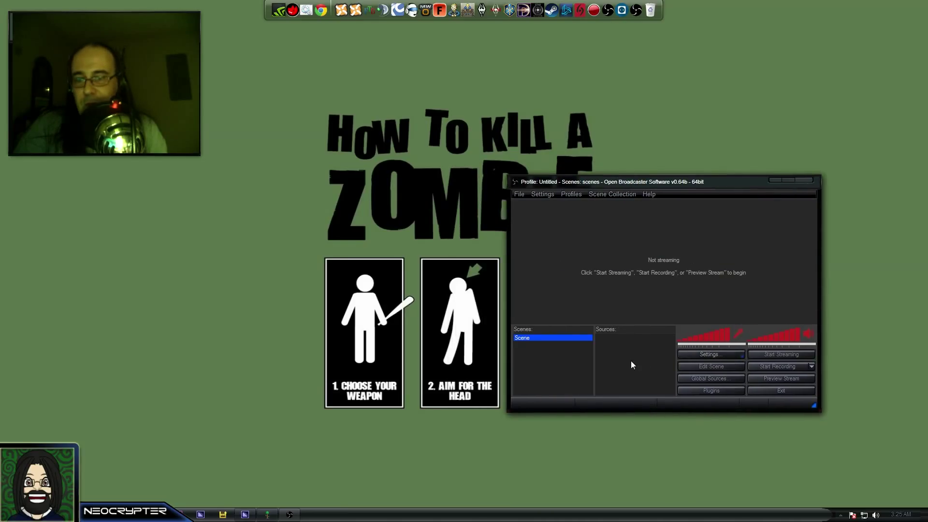
{"action": "mouse_move", "coordinate": [611, 347]}
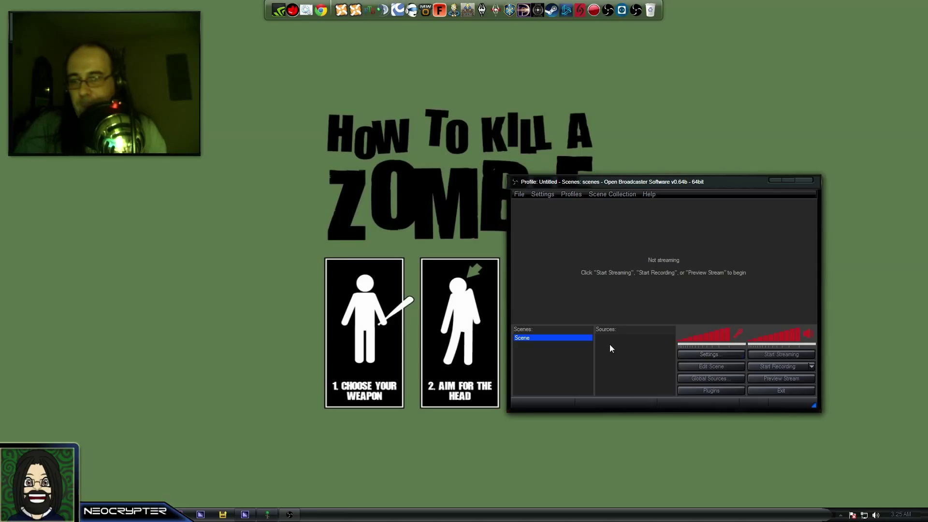
{"action": "left_click", "coordinate": [628, 351]}
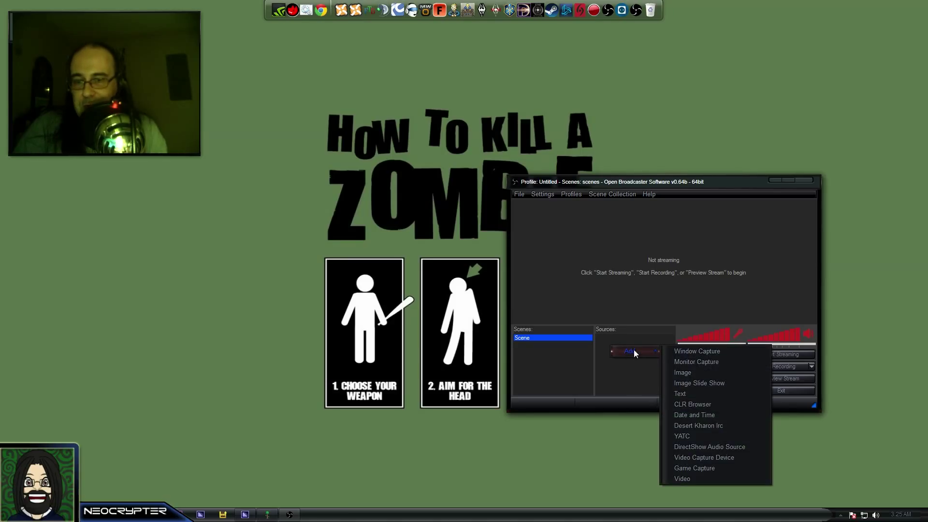
{"action": "mouse_move", "coordinate": [697, 351]}
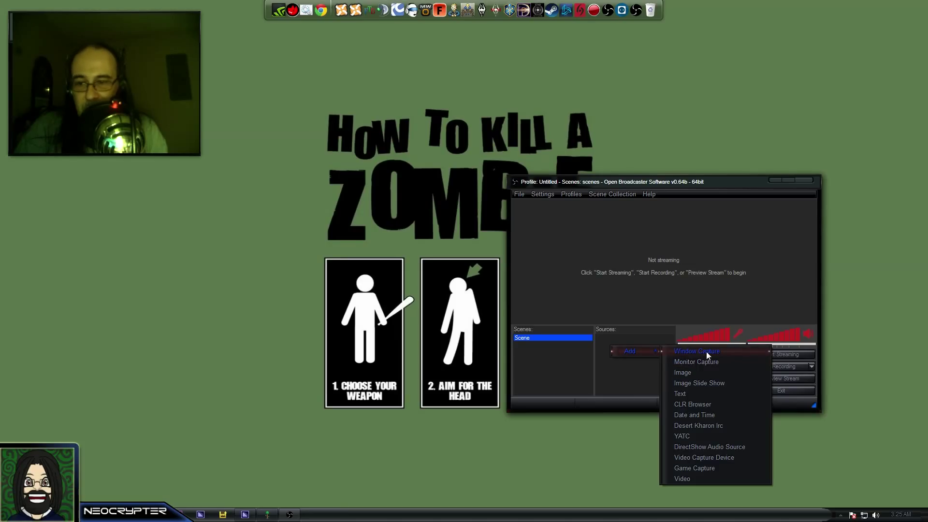
{"action": "mouse_move", "coordinate": [696, 362]}
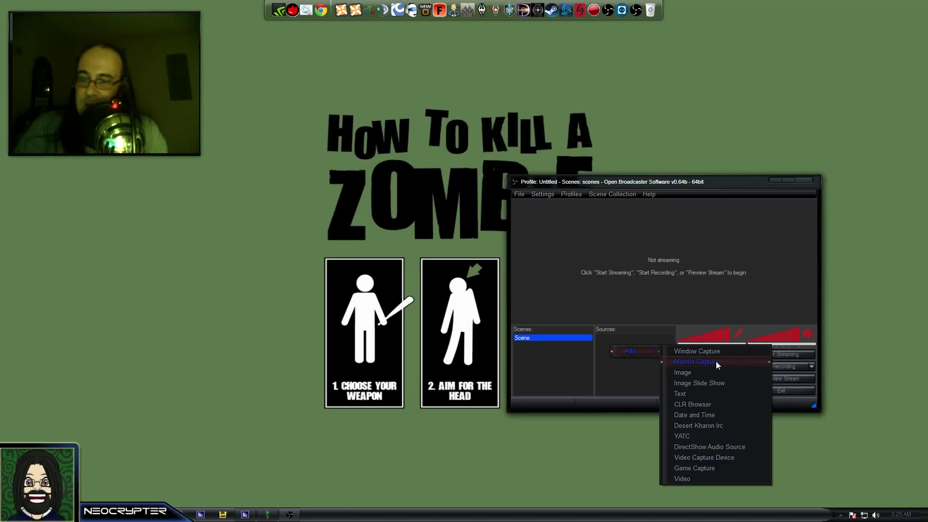
{"action": "mouse_move", "coordinate": [703, 372]}
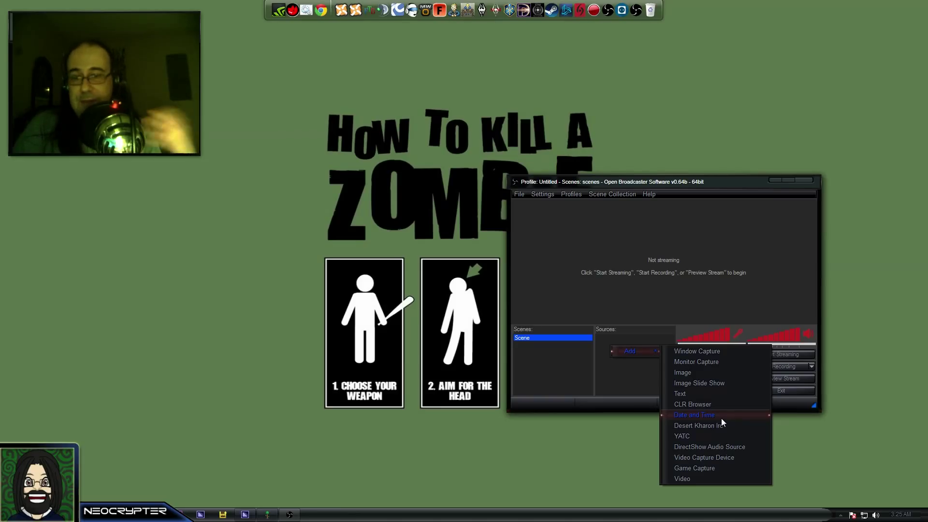
{"action": "mouse_move", "coordinate": [717, 404]}
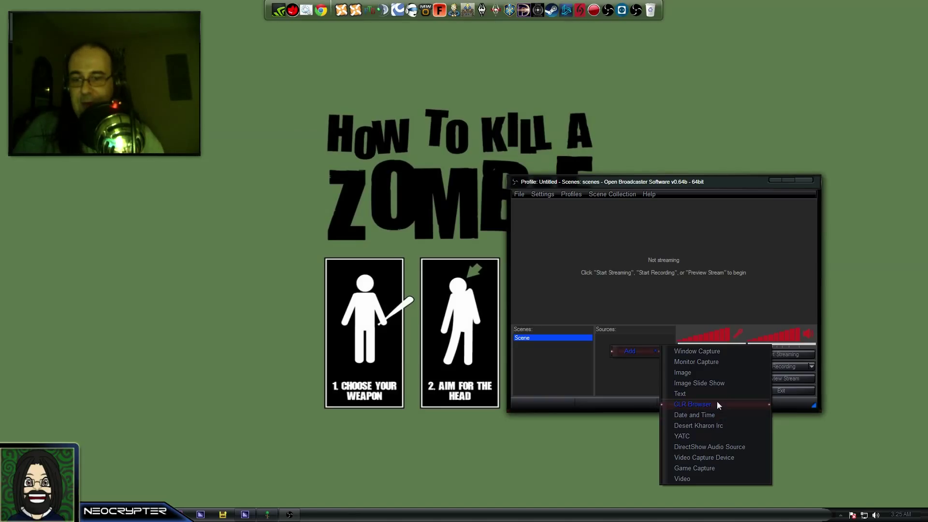
{"action": "mouse_move", "coordinate": [713, 373]}
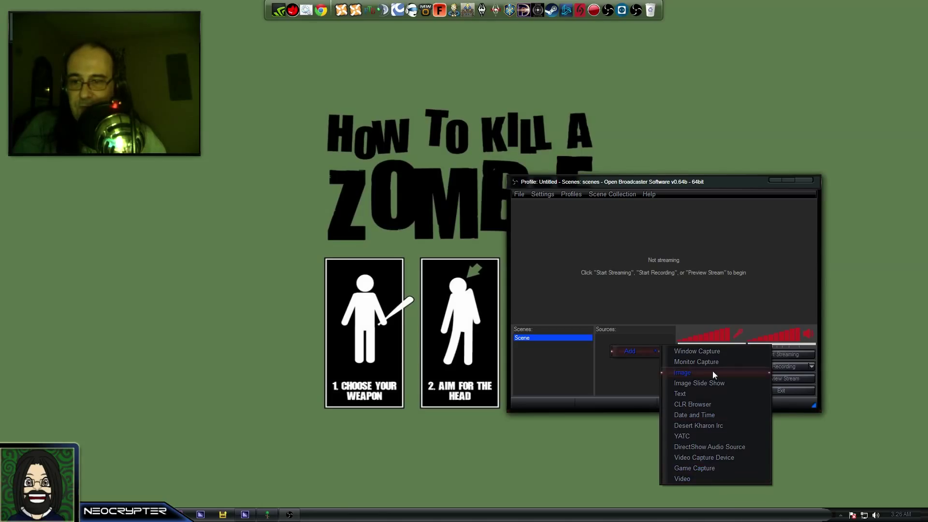
{"action": "mouse_move", "coordinate": [712, 354]}
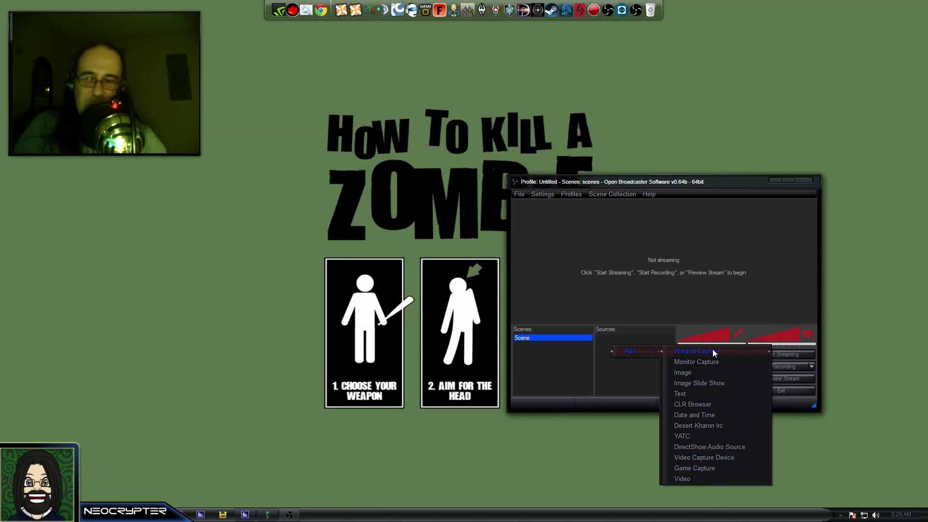
{"action": "left_click", "coordinate": [693, 351]}
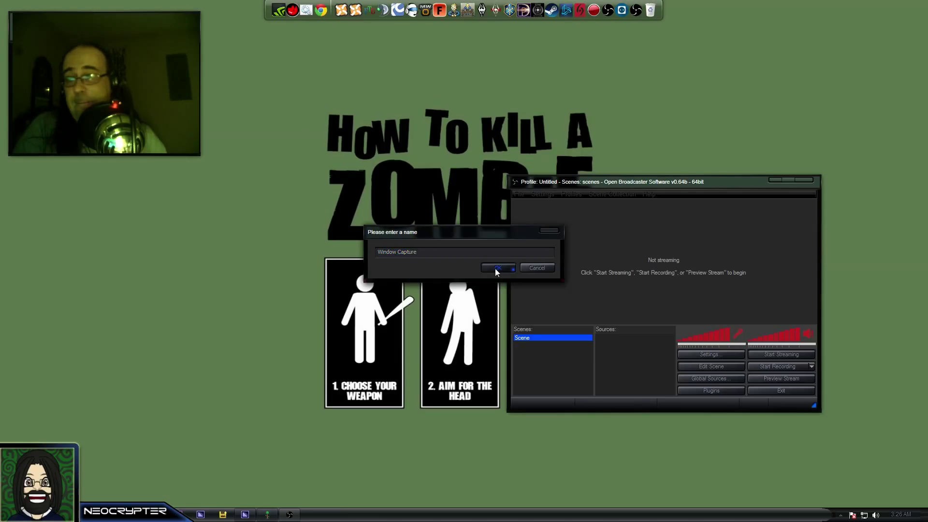
Keep the default name 'Window Capture' and set it to capture the Terraria window
{"action": "left_click", "coordinate": [497, 267]}
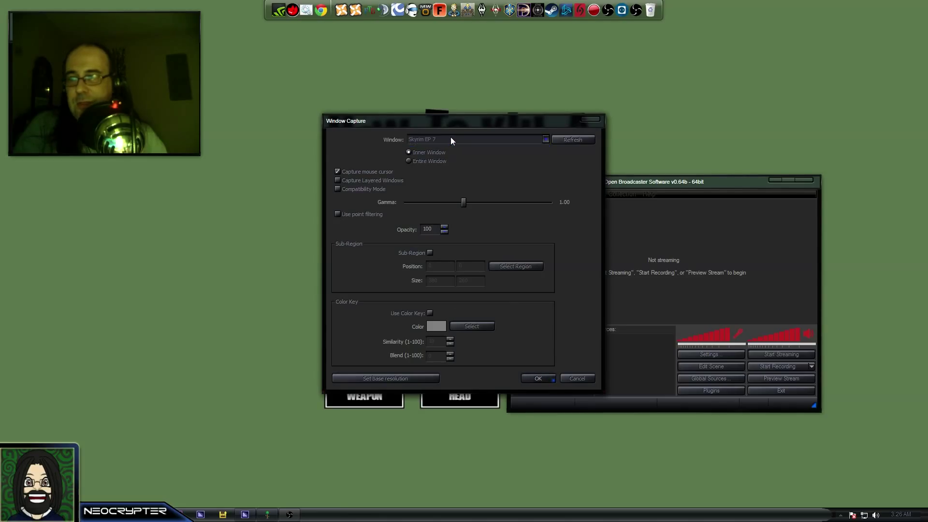
{"action": "mouse_move", "coordinate": [446, 126]}
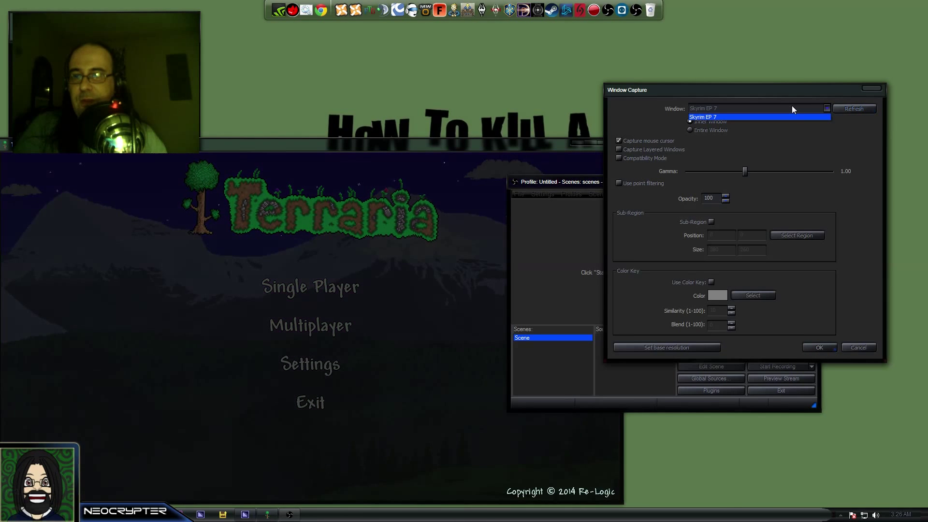
{"action": "left_click", "coordinate": [751, 116]}
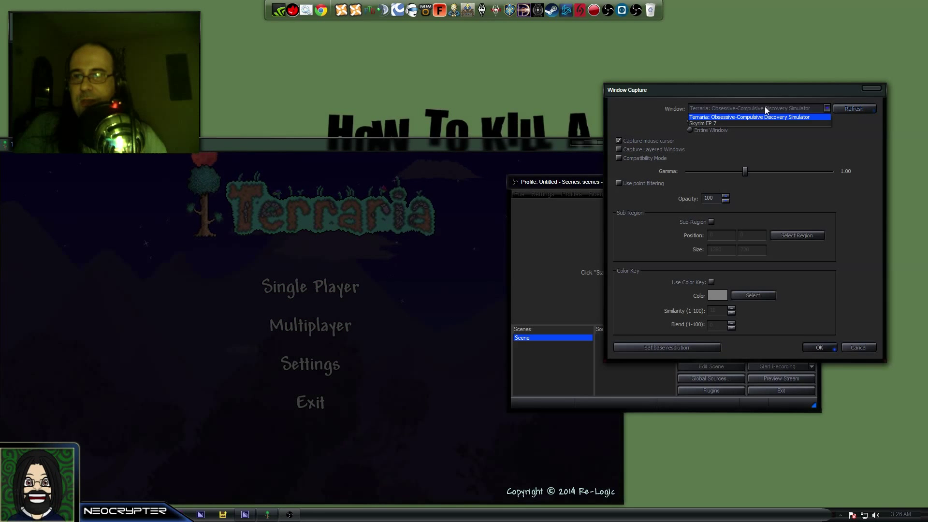
{"action": "left_click", "coordinate": [757, 116]}
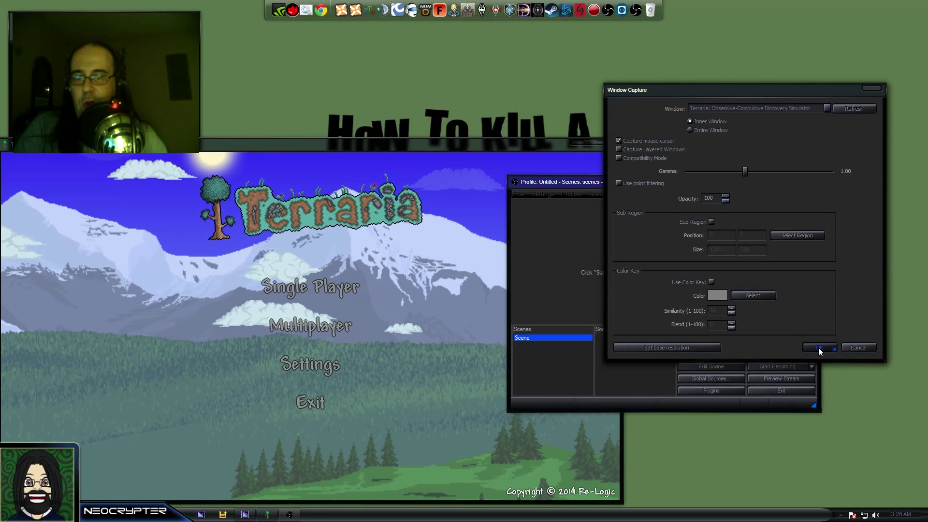
{"action": "left_click", "coordinate": [819, 347]}
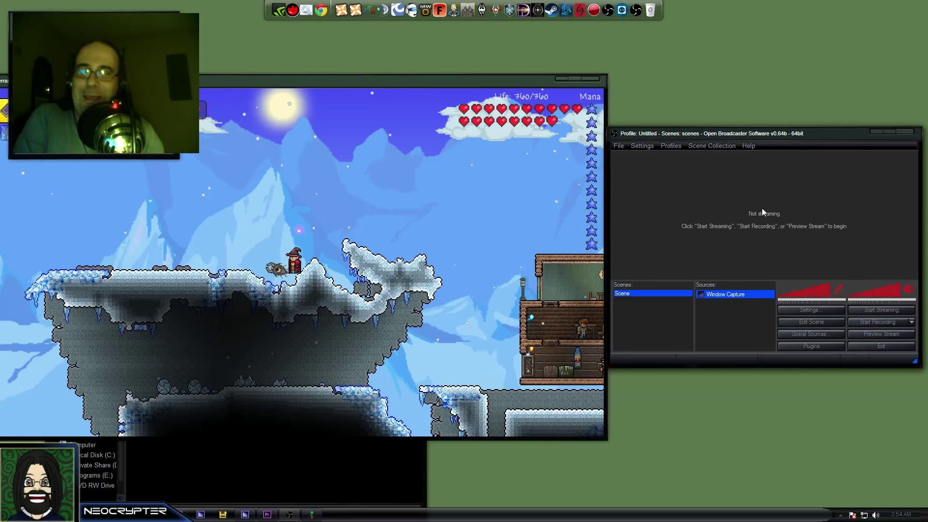
{"action": "right_click", "coordinate": [764, 213]}
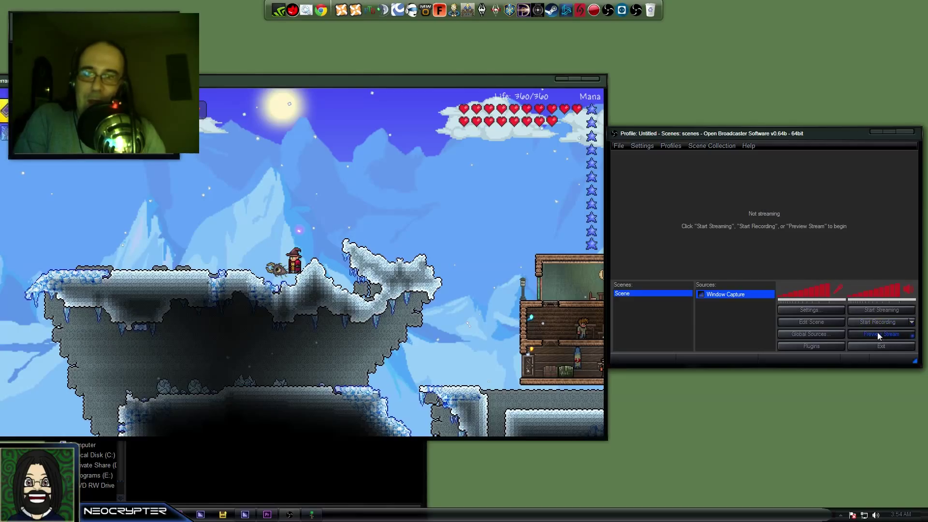
{"action": "mouse_move", "coordinate": [755, 185]}
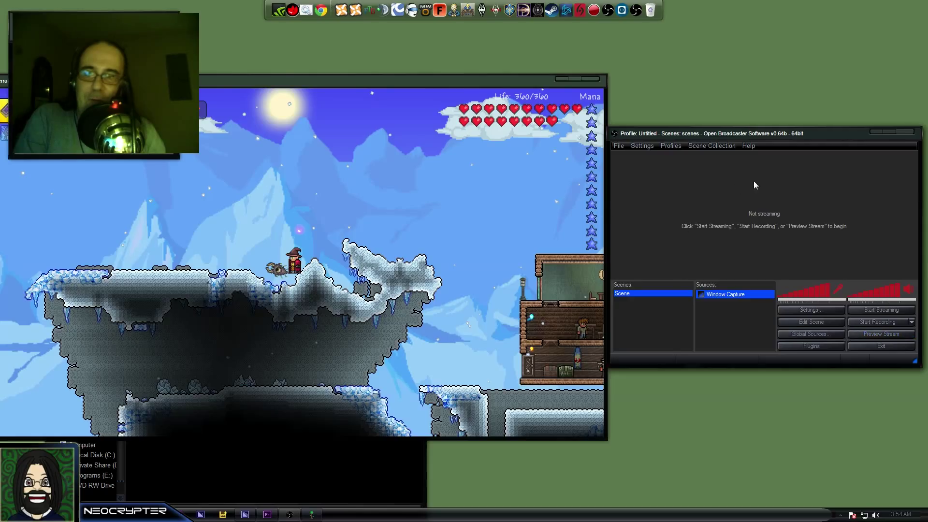
{"action": "mouse_move", "coordinate": [741, 217]}
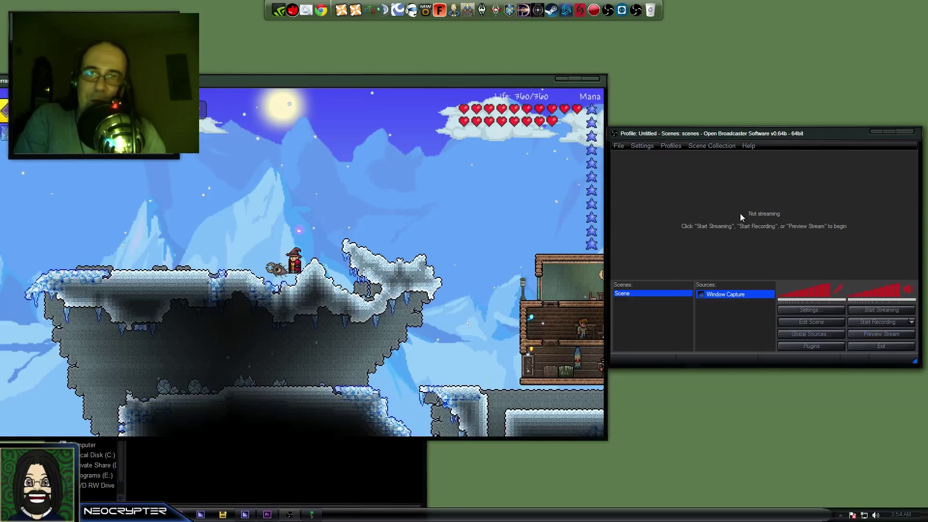
{"action": "mouse_move", "coordinate": [736, 229]}
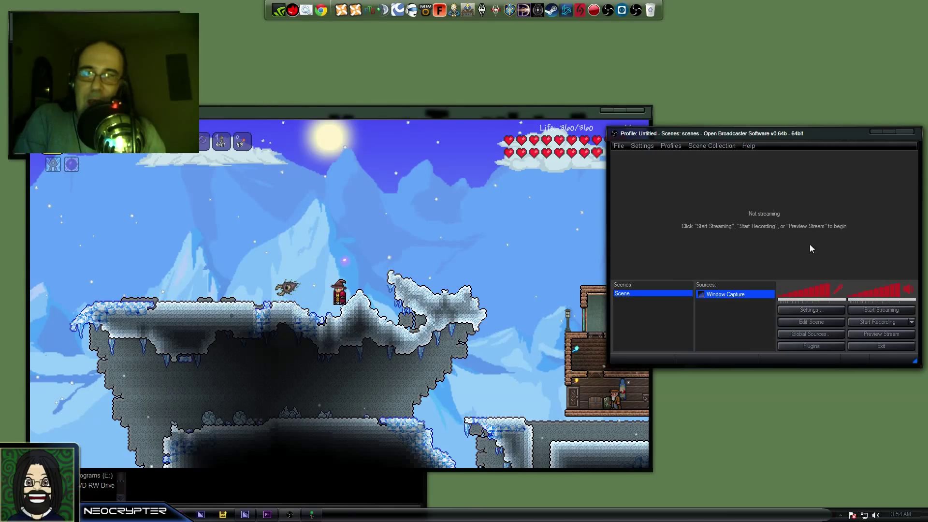
{"action": "mouse_move", "coordinate": [761, 230]}
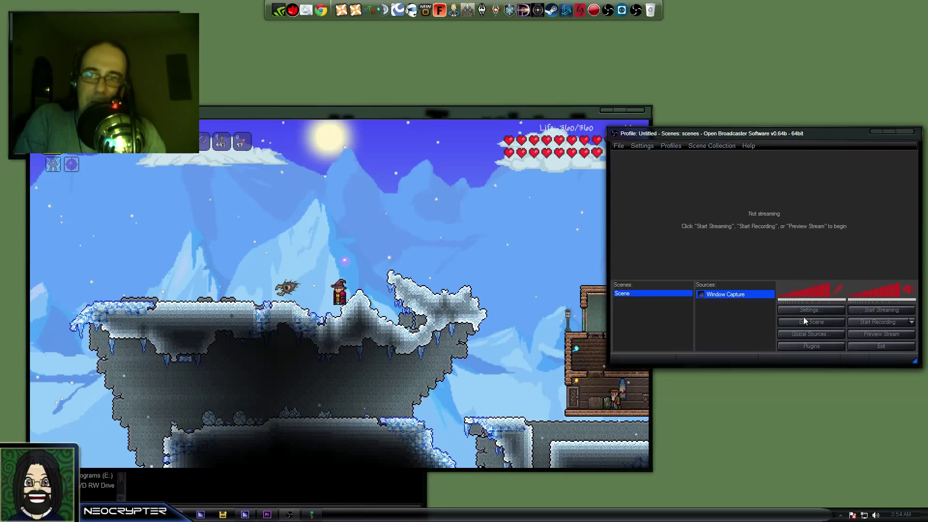
{"action": "mouse_move", "coordinate": [692, 269]}
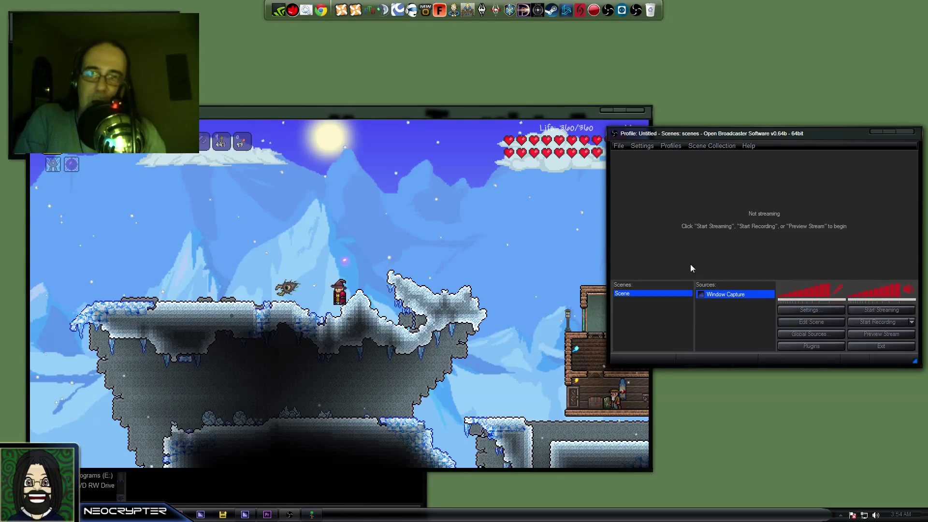
{"action": "mouse_move", "coordinate": [701, 238]}
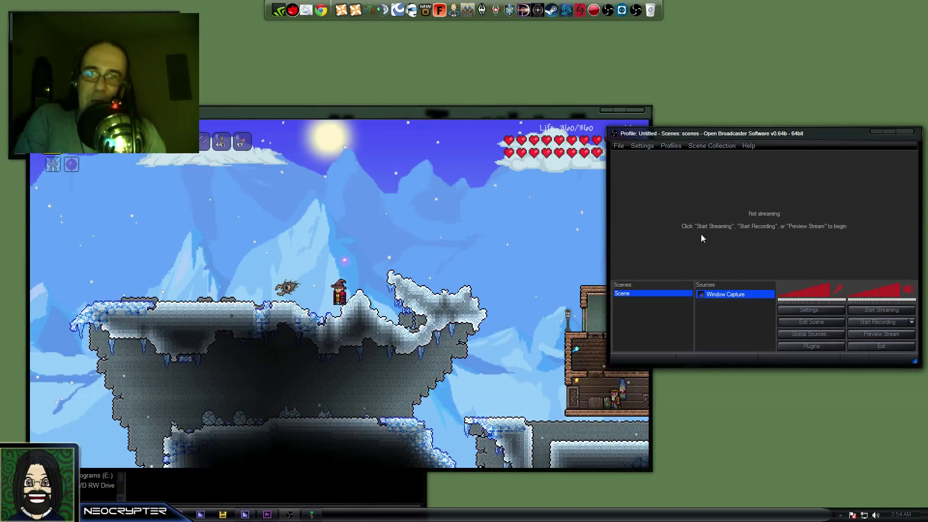
{"action": "mouse_move", "coordinate": [782, 197]}
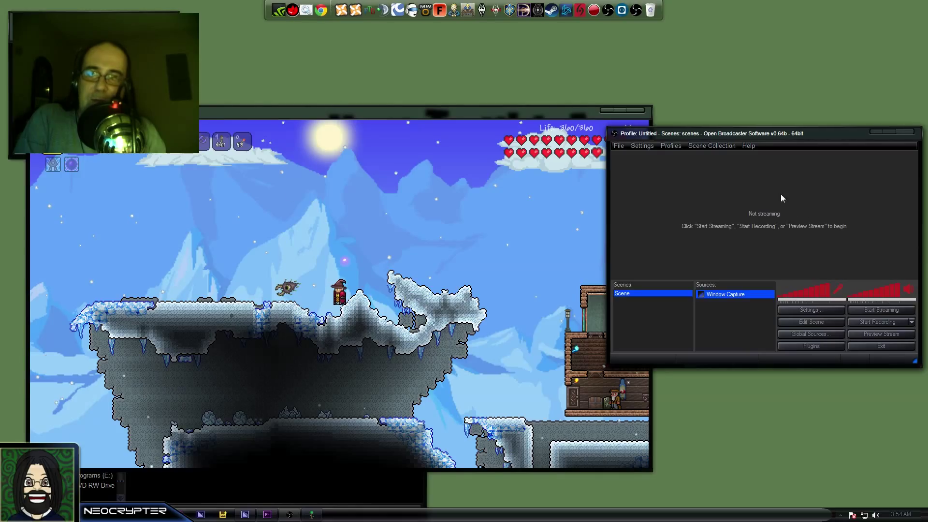
{"action": "left_click", "coordinate": [725, 294]}
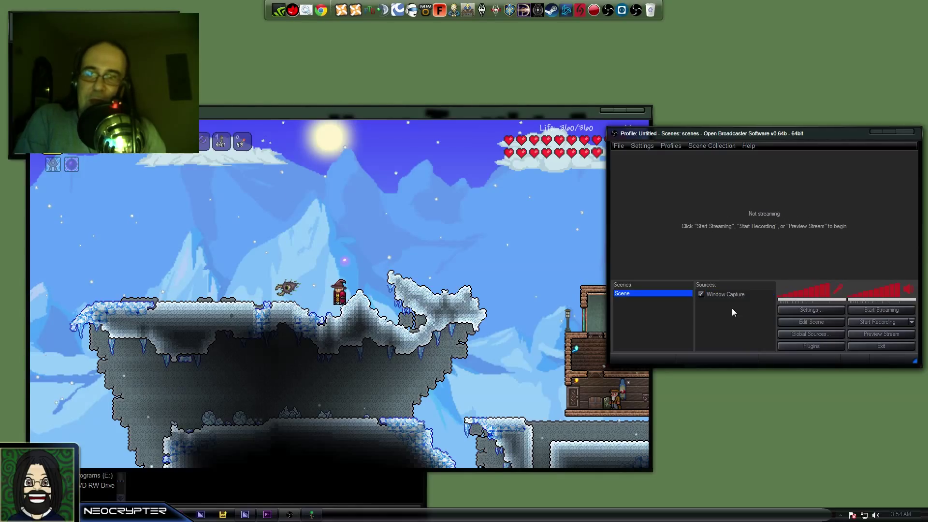
{"action": "left_click", "coordinate": [725, 295]}
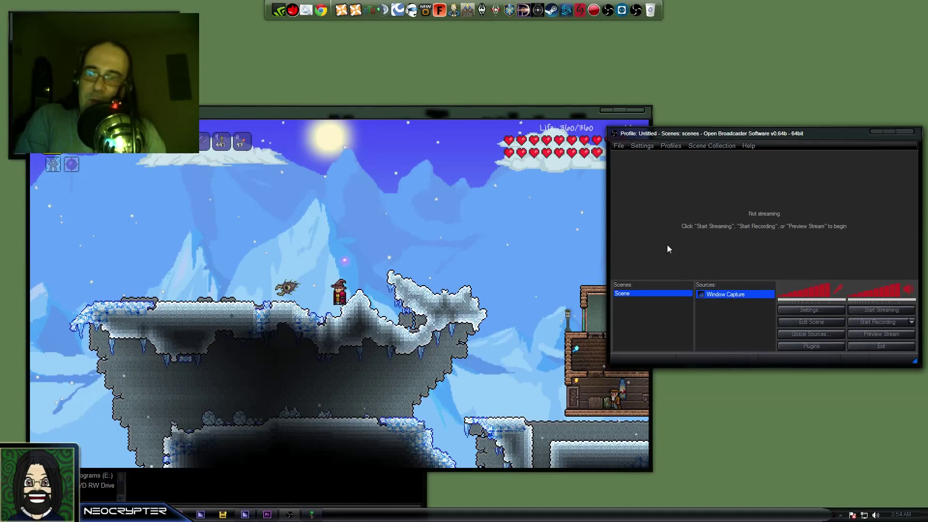
{"action": "mouse_move", "coordinate": [789, 249]}
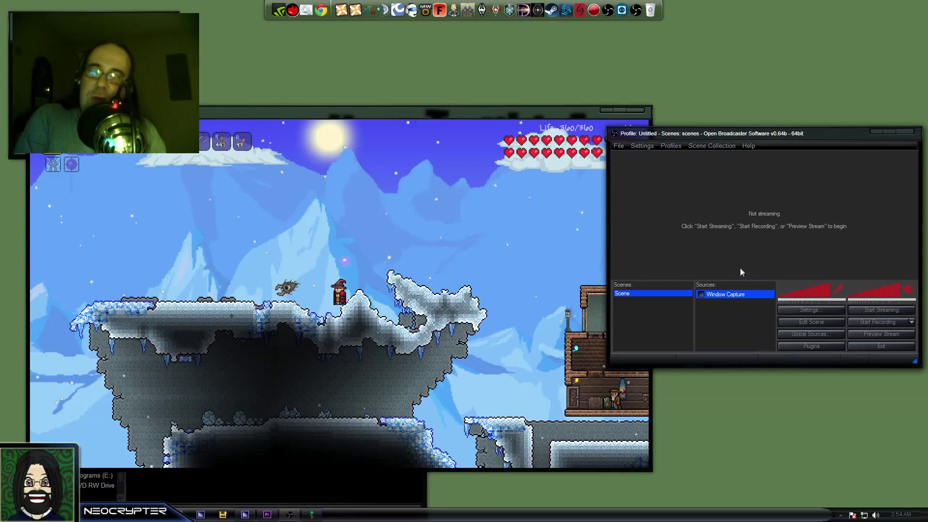
{"action": "mouse_move", "coordinate": [888, 281]}
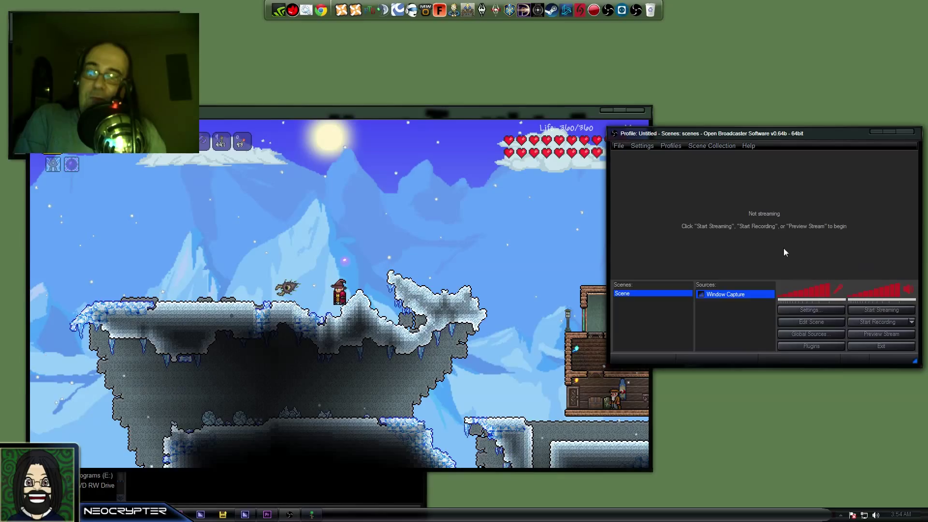
{"action": "mouse_move", "coordinate": [881, 334]}
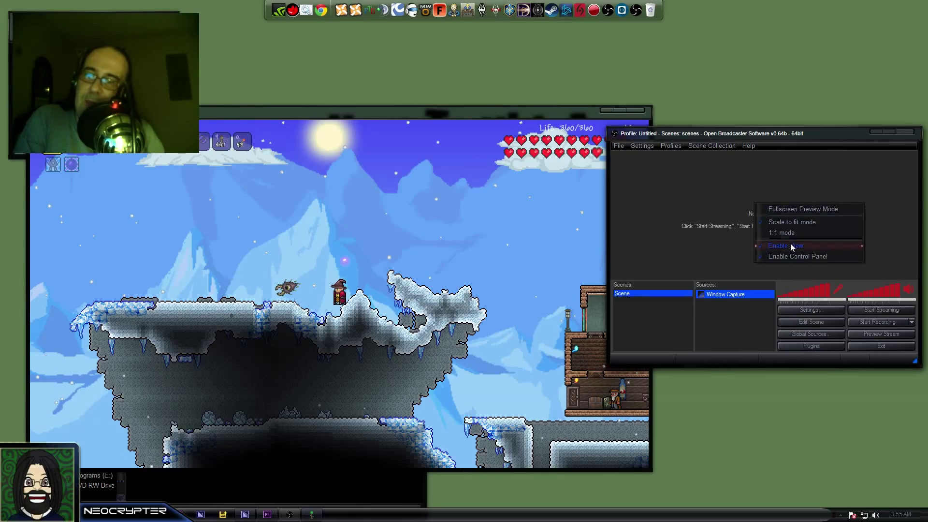
{"action": "left_click", "coordinate": [785, 245]}
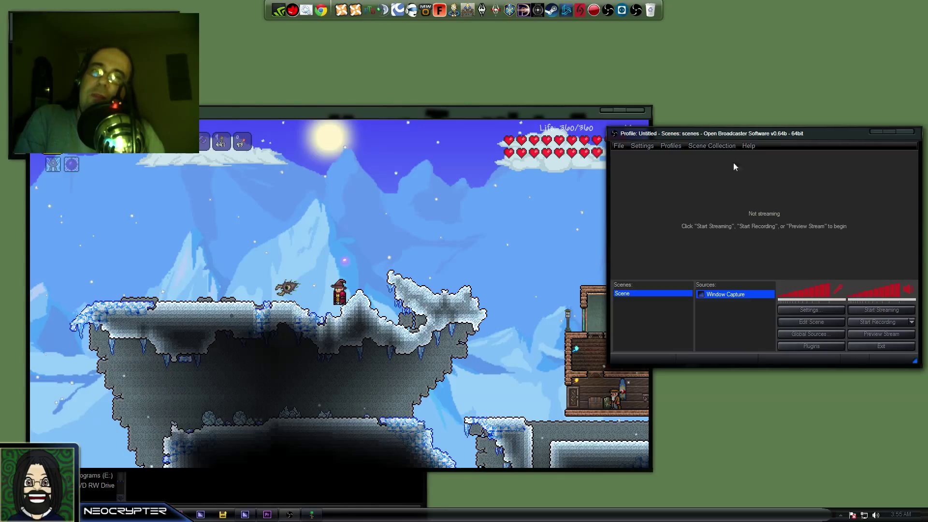
{"action": "mouse_move", "coordinate": [812, 179]}
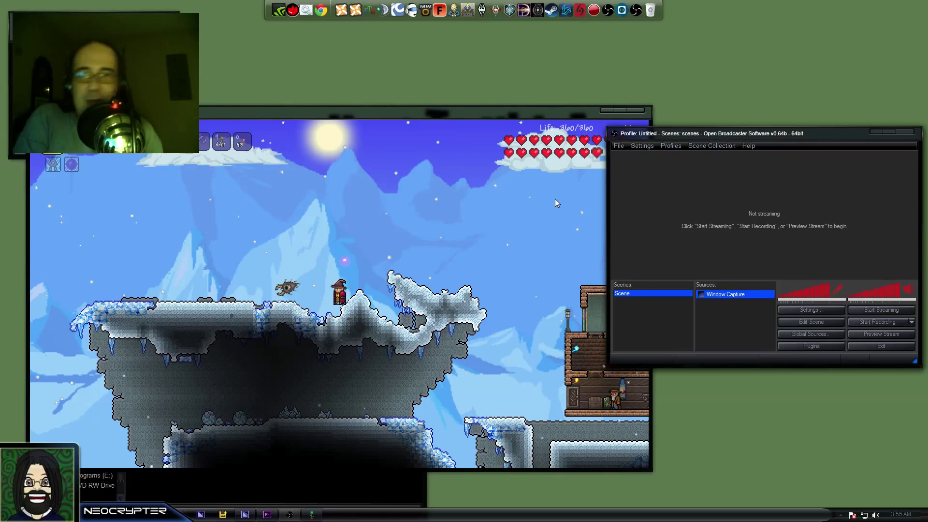
{"action": "mouse_move", "coordinate": [632, 111]}
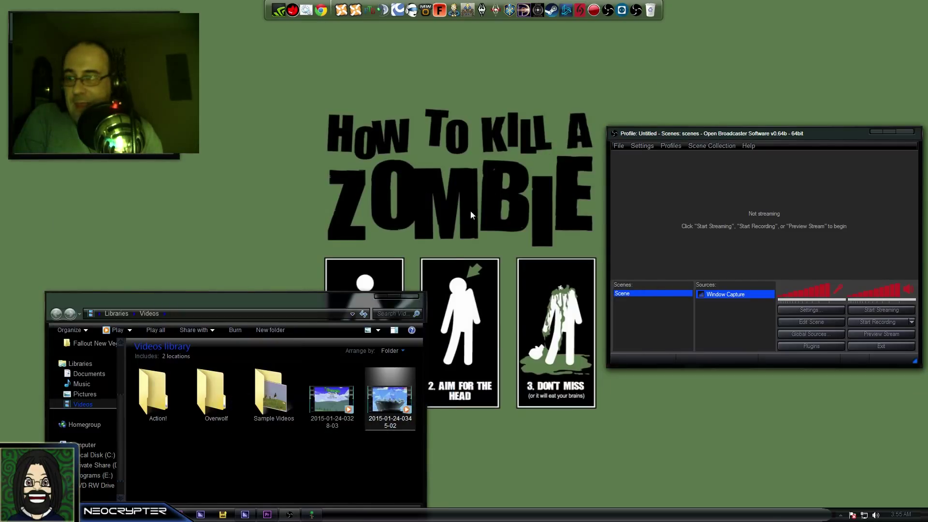
{"action": "mouse_move", "coordinate": [384, 368]}
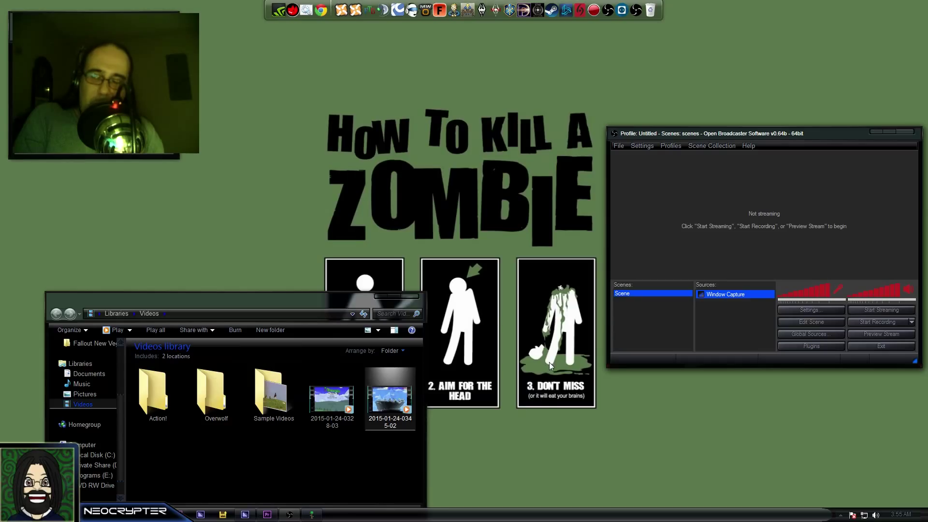
{"action": "mouse_move", "coordinate": [797, 184]}
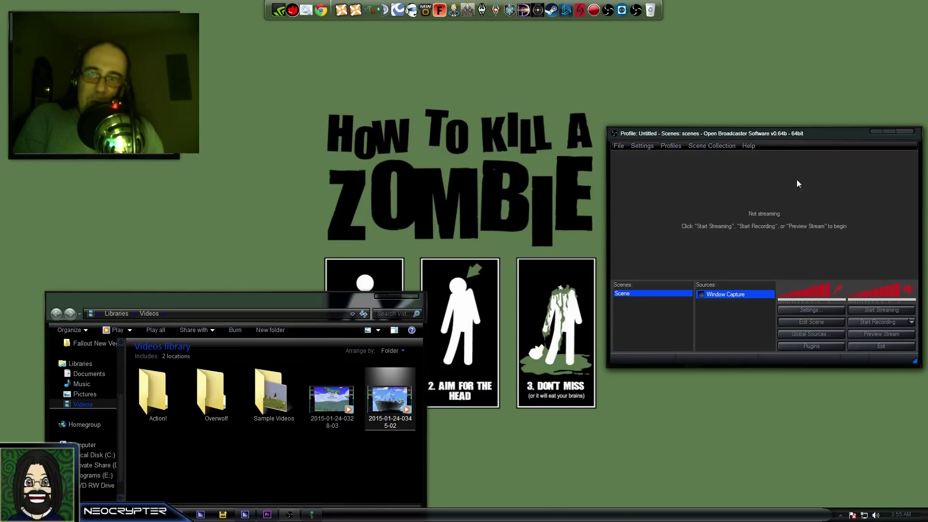
{"action": "left_click_drag", "start_coordinate": [763, 132], "coordinate": [720, 133]}
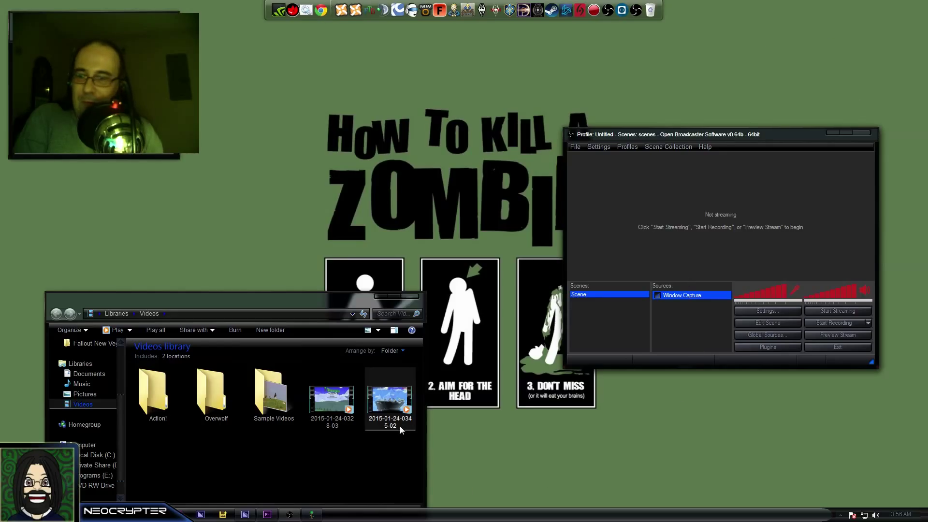
{"action": "mouse_move", "coordinate": [362, 393]}
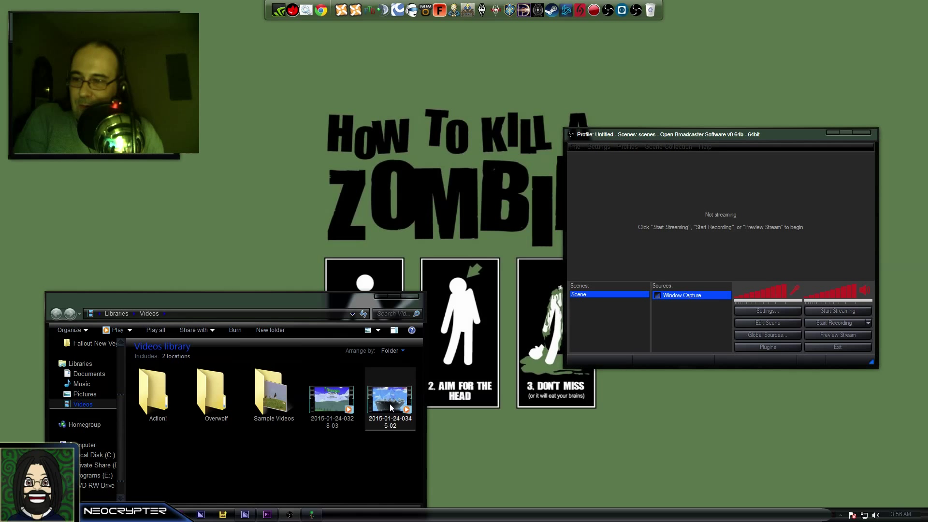
{"action": "double_click", "coordinate": [390, 397]}
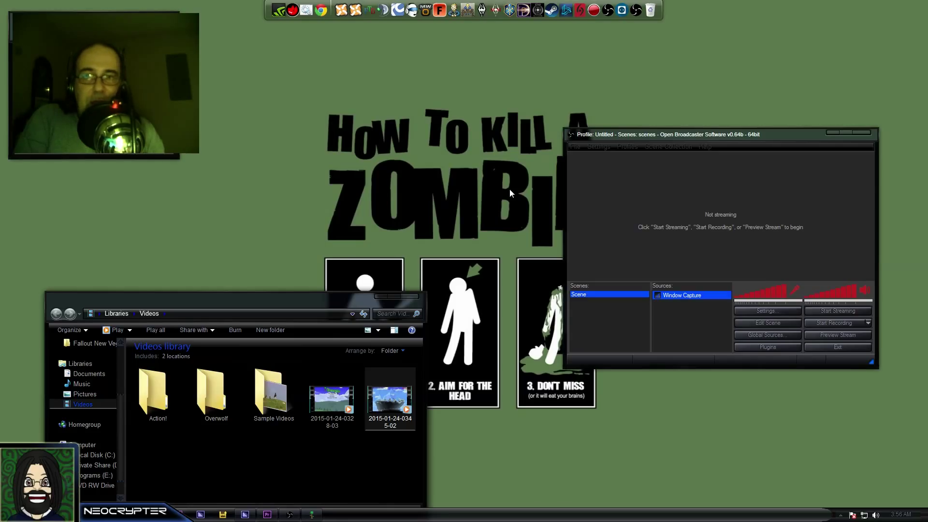
{"action": "mouse_move", "coordinate": [655, 213]}
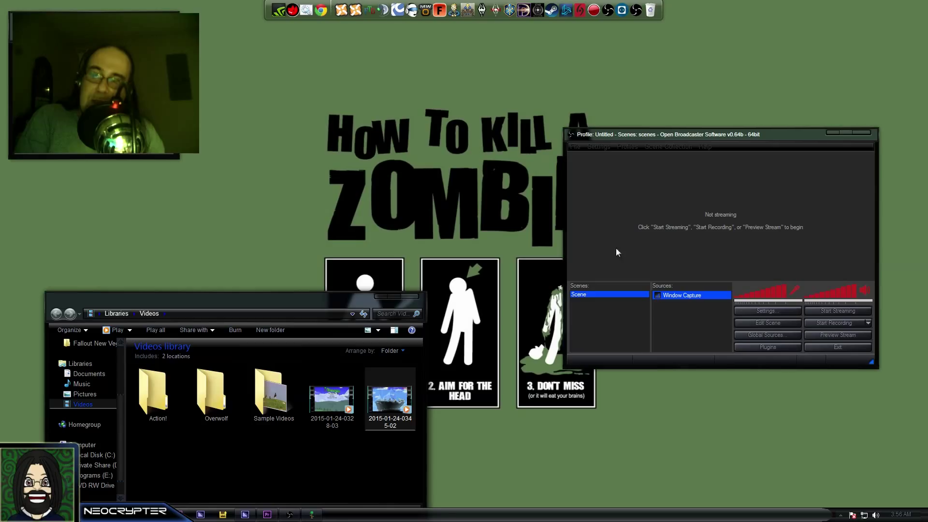
{"action": "mouse_move", "coordinate": [657, 247]}
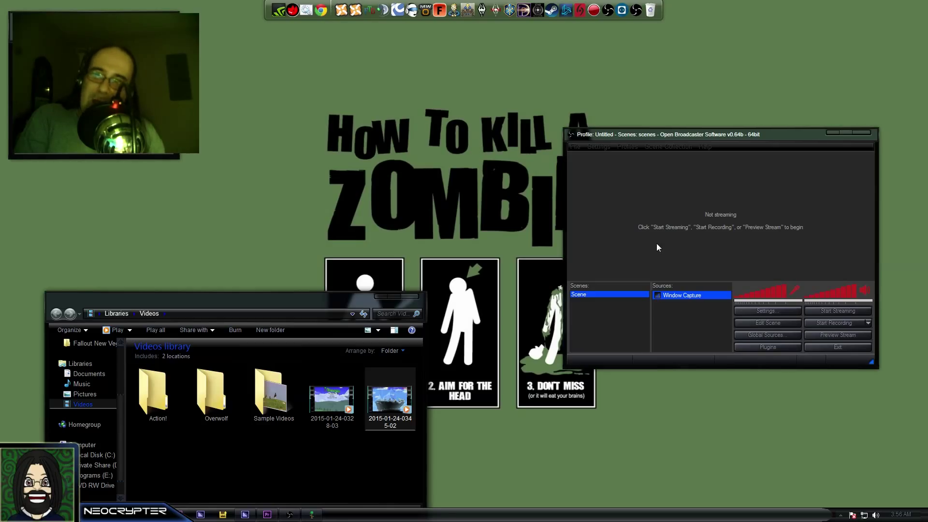